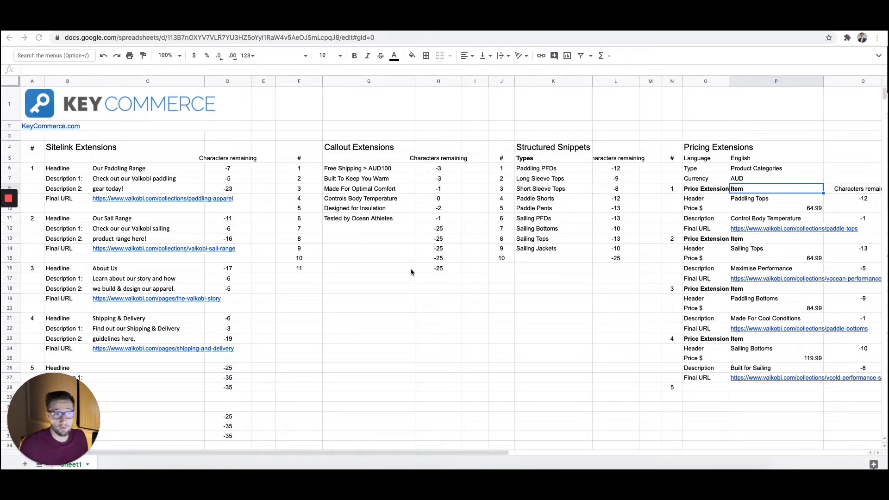
mouse_move(132, 178)
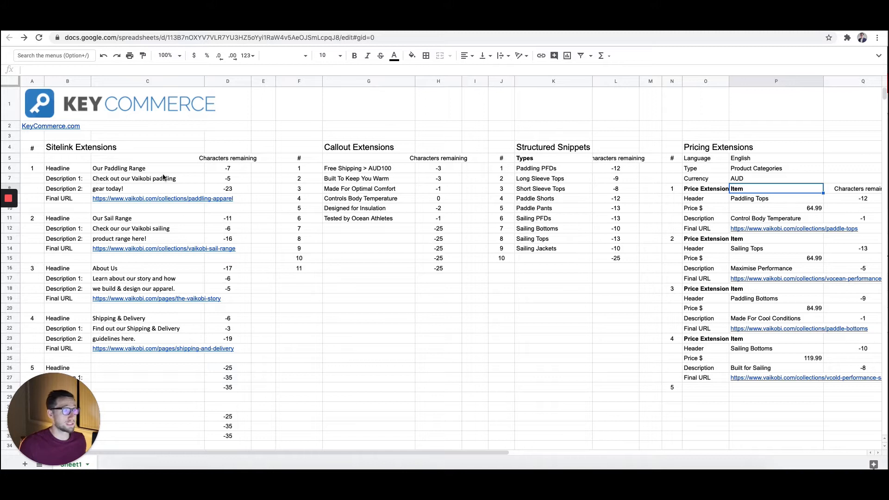
- Review the Our Paddling Range sitelink headline and its Description 1 in the template
left_click(148, 168)
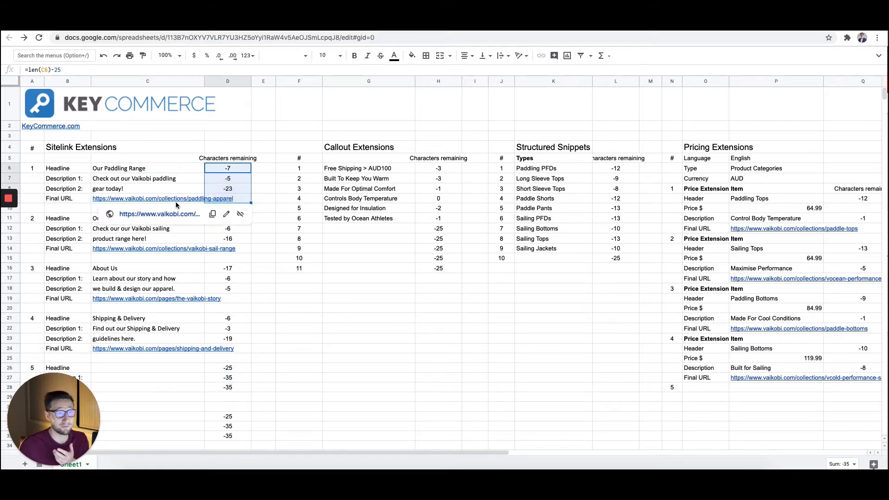
left_click(147, 168)
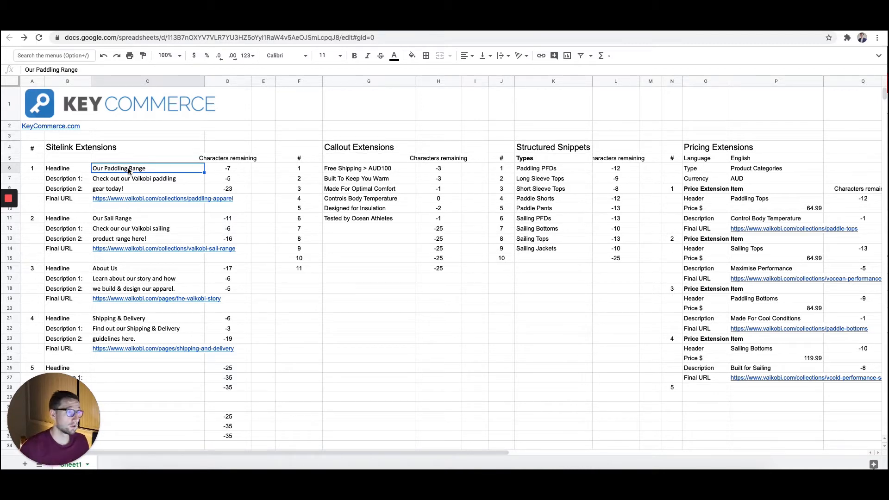
mouse_move(143, 173)
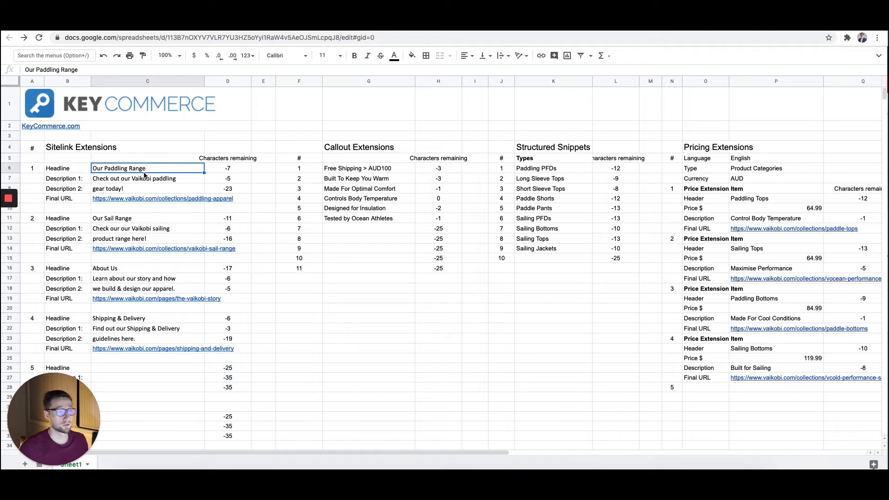
left_click(81, 147)
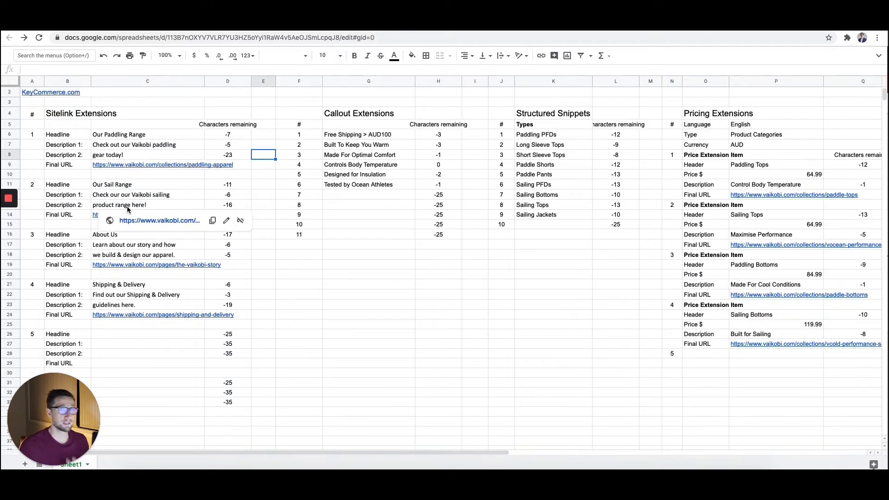
left_click(147, 134)
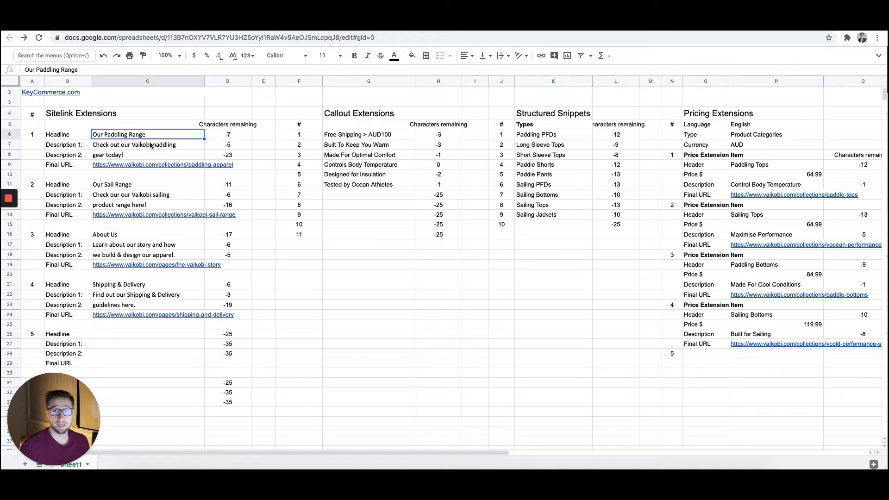
mouse_move(136, 147)
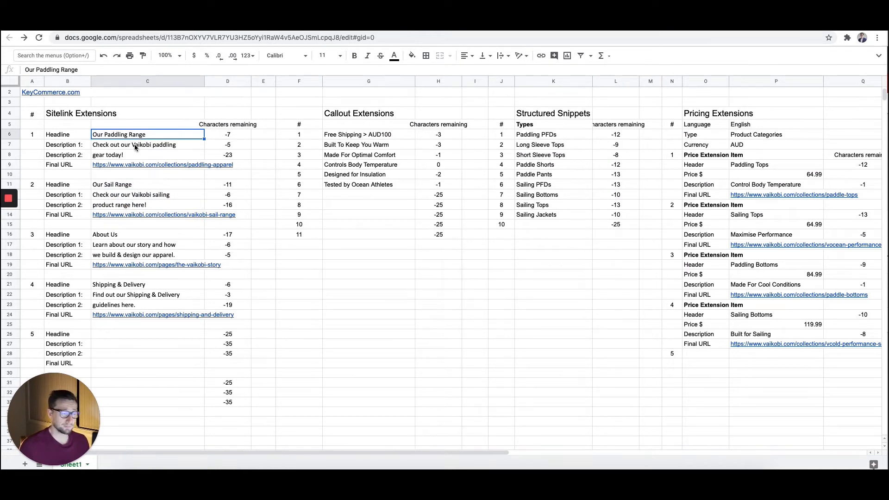
left_click(141, 145)
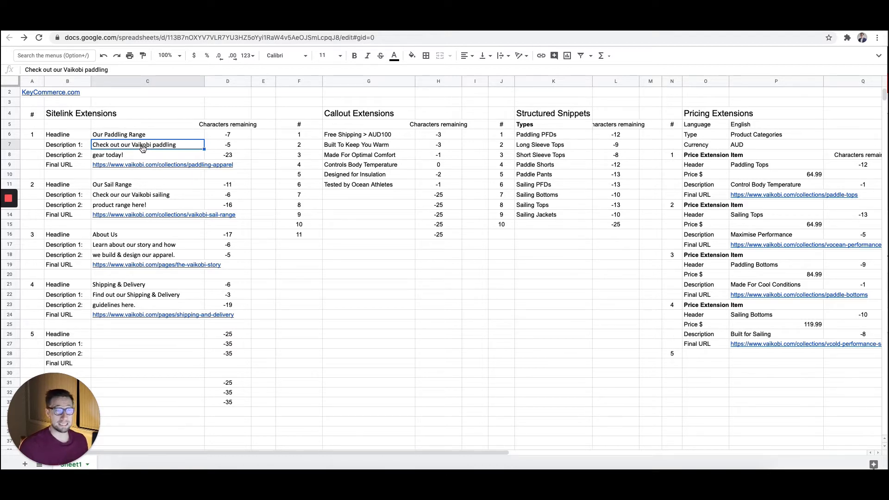
left_click(162, 165)
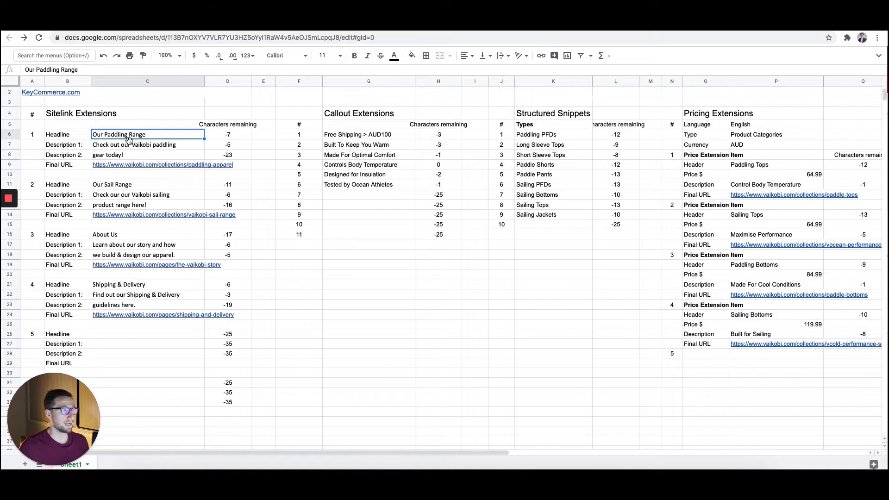
- Review both description lines of sitelink 1 and their characters-remaining formulas
left_click(147, 145)
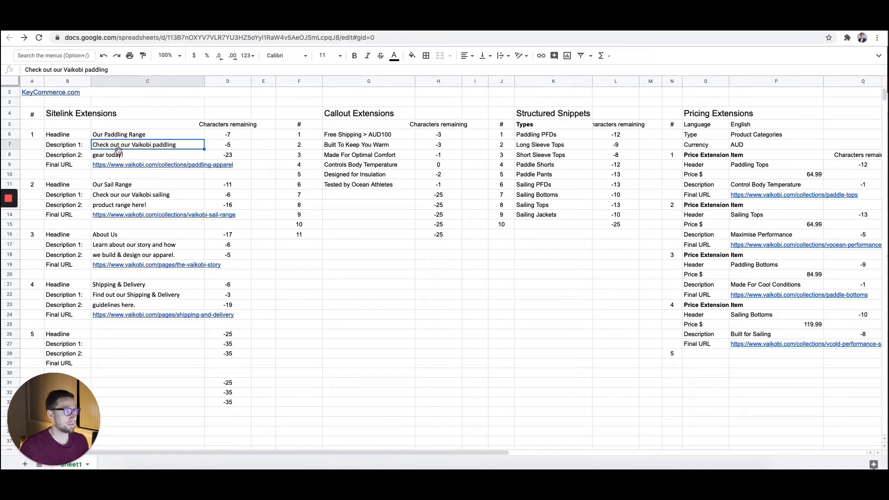
left_click_drag(147, 145, 147, 154)
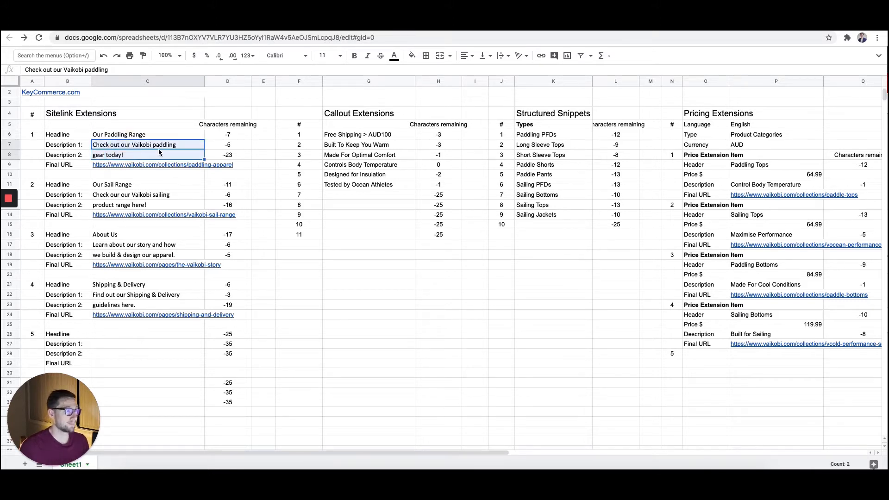
left_click(228, 155)
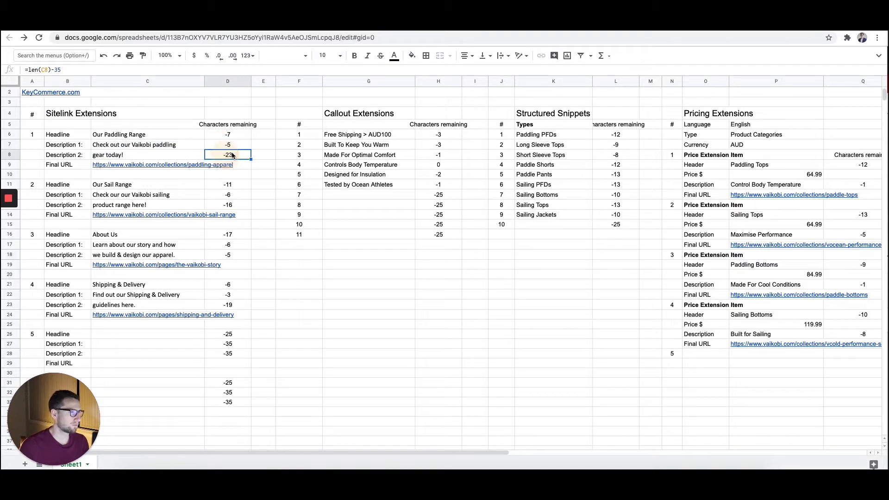
left_click(228, 353)
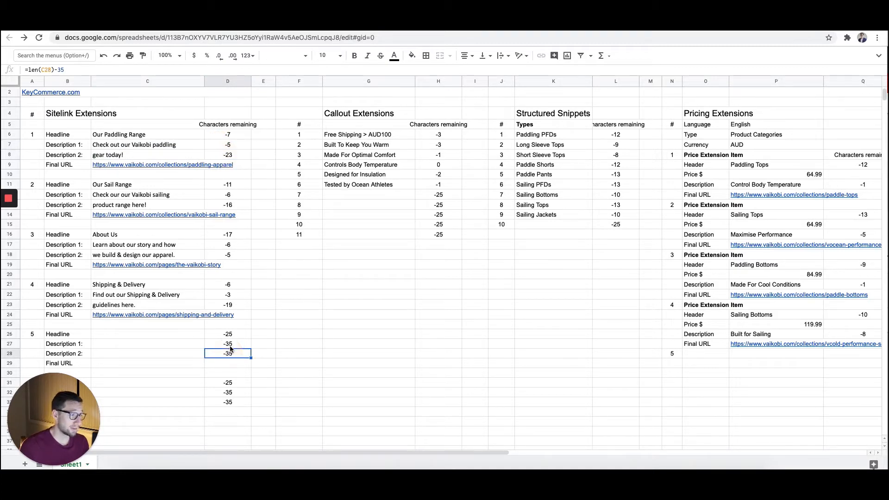
left_click(228, 333)
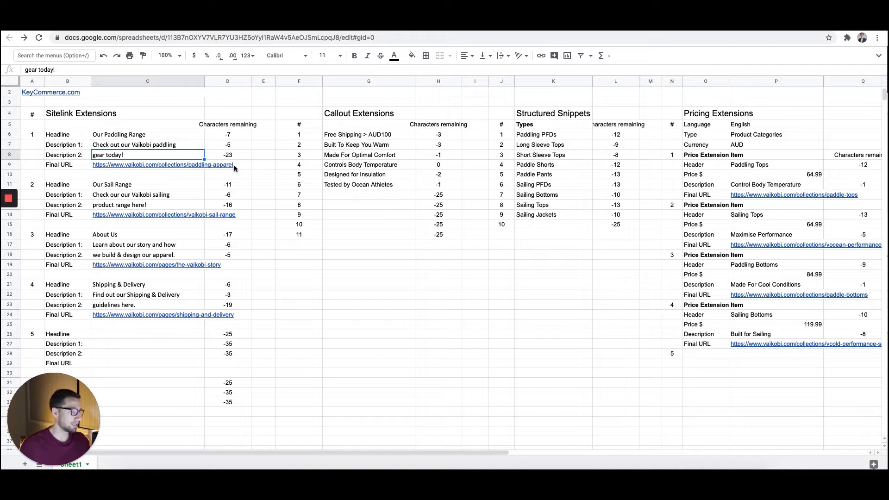
- Check the first sitelink's final URL, the About Us sitelink fields and the empty sitelink 5-6 cells
double_click(123, 184)
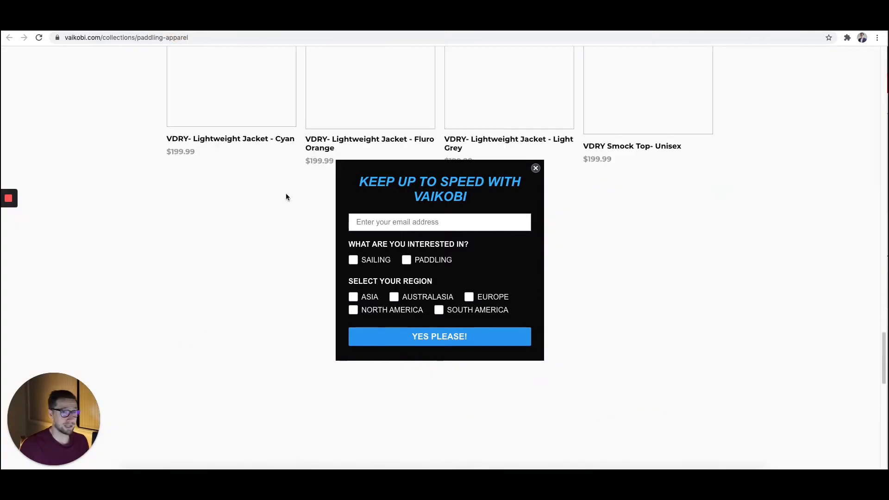
left_click(534, 168)
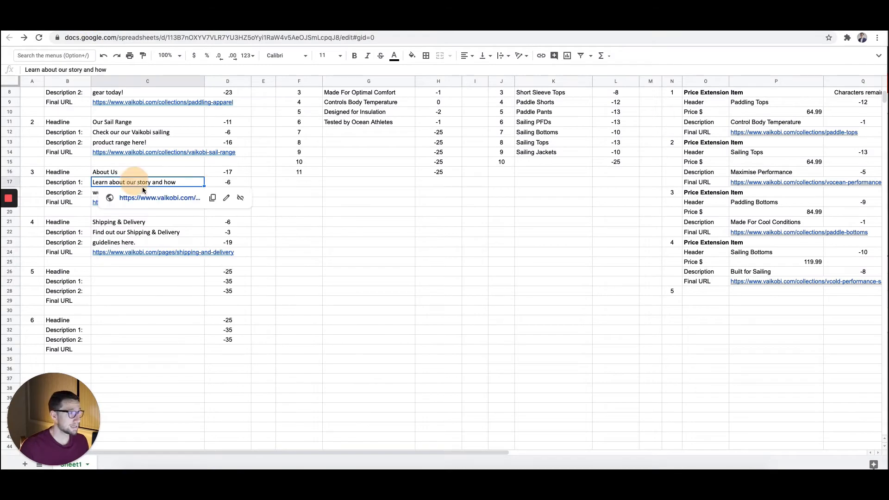
left_click_drag(147, 172, 147, 202)
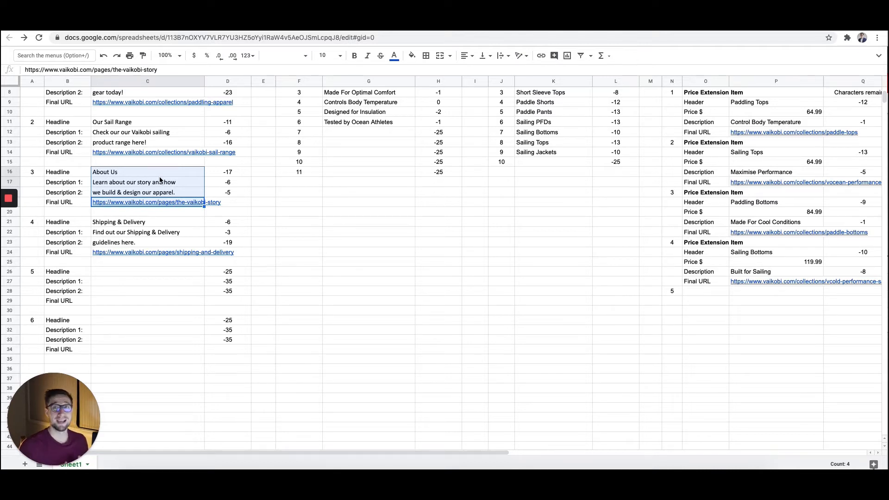
left_click(148, 211)
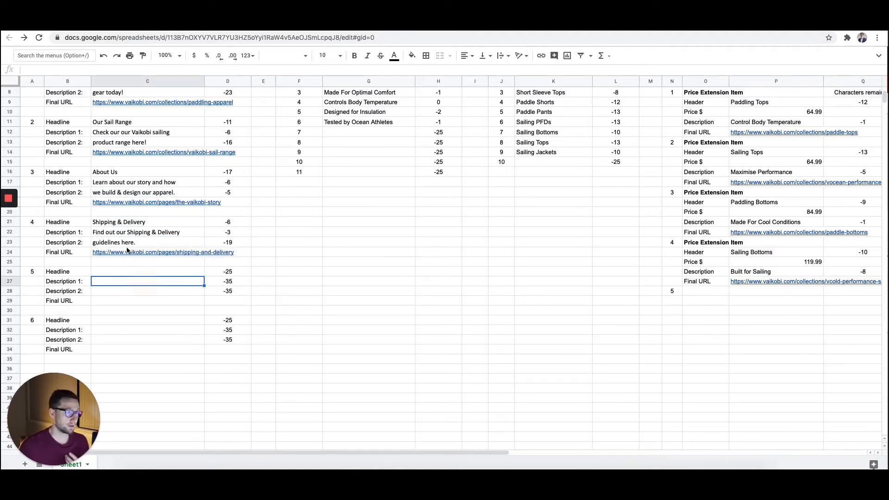
left_click(136, 232)
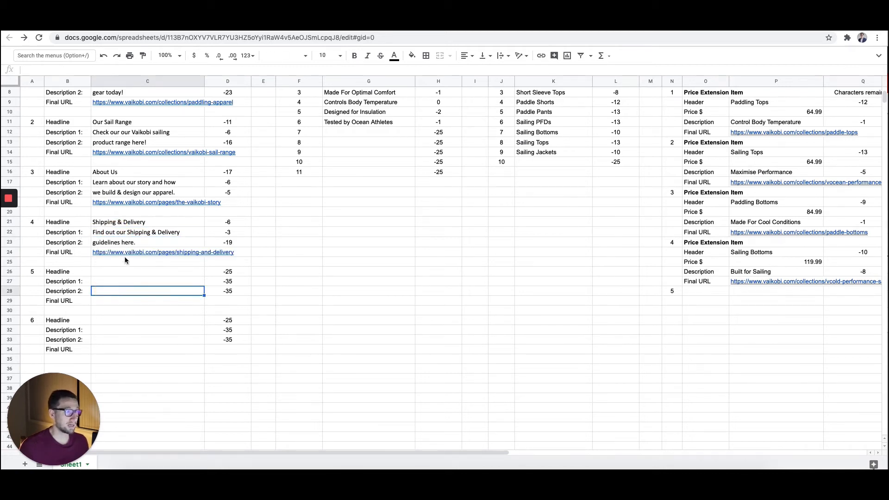
left_click(147, 272)
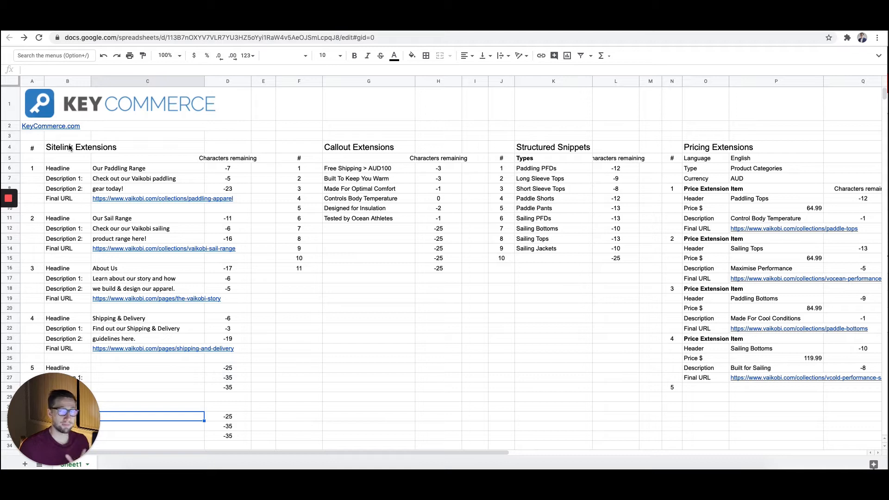
- Review the callout list, Free Shipping > AUD100 through Tested by Ocean Athletes, in the template
scroll("down", 3)
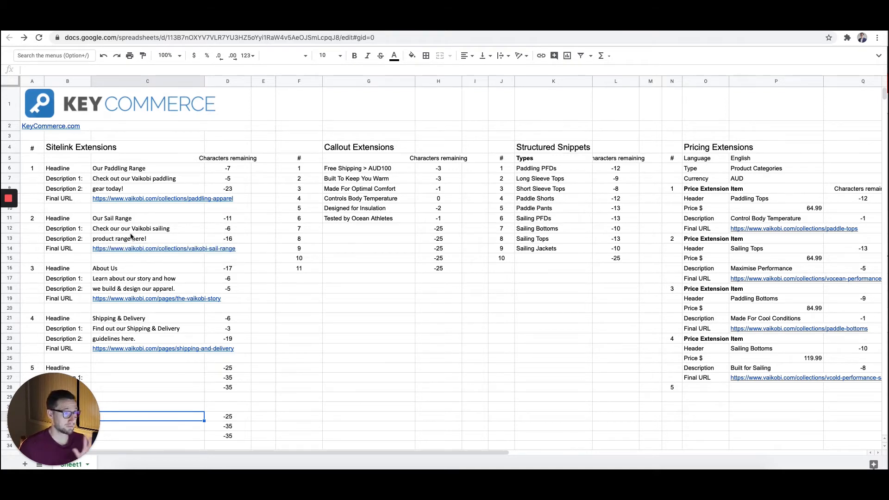
scroll("down", 3)
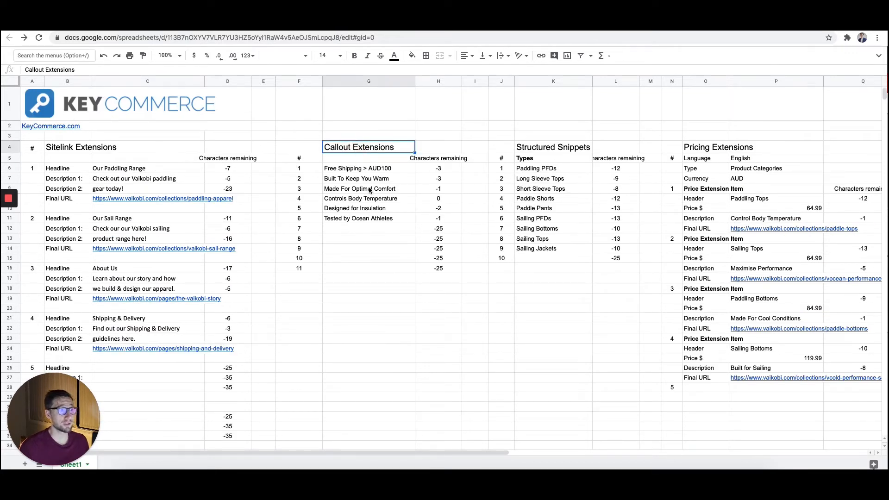
left_click(147, 135)
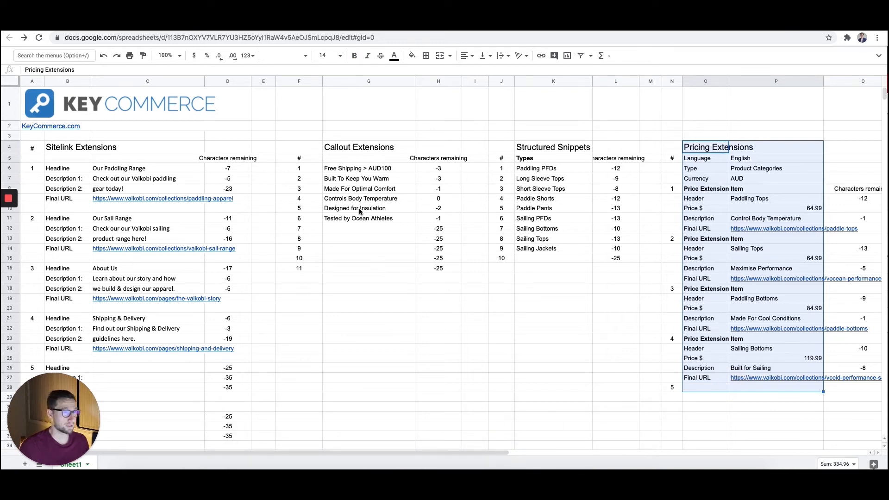
left_click(369, 167)
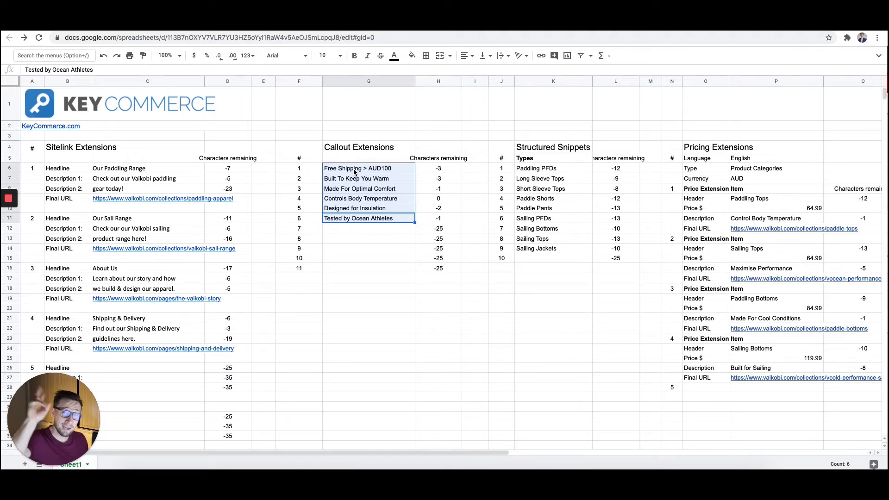
left_click(356, 168)
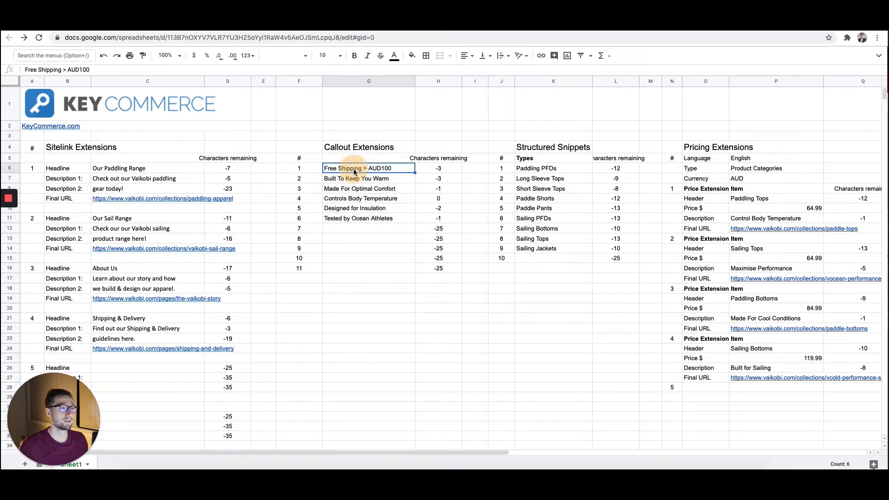
left_click(369, 178)
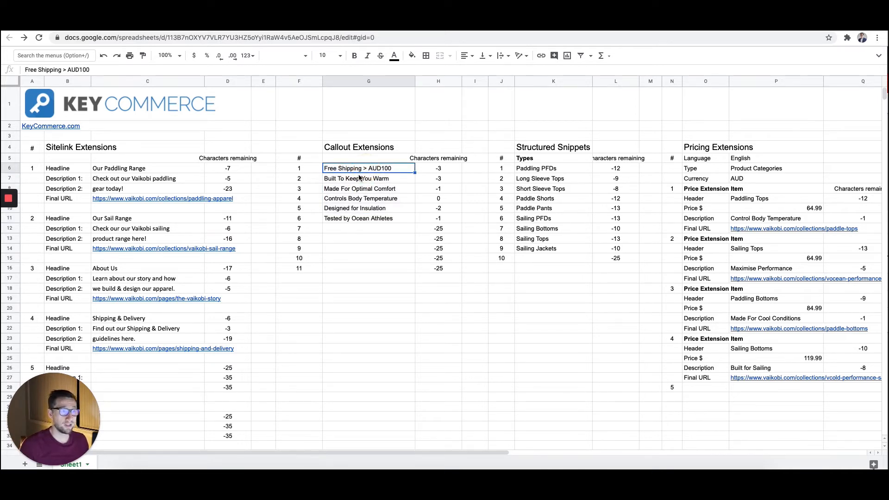
left_click(368, 238)
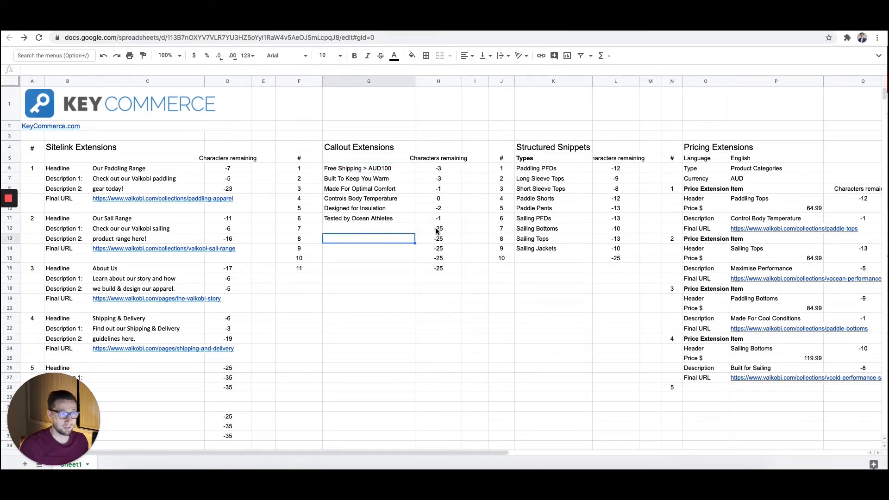
left_click(368, 178)
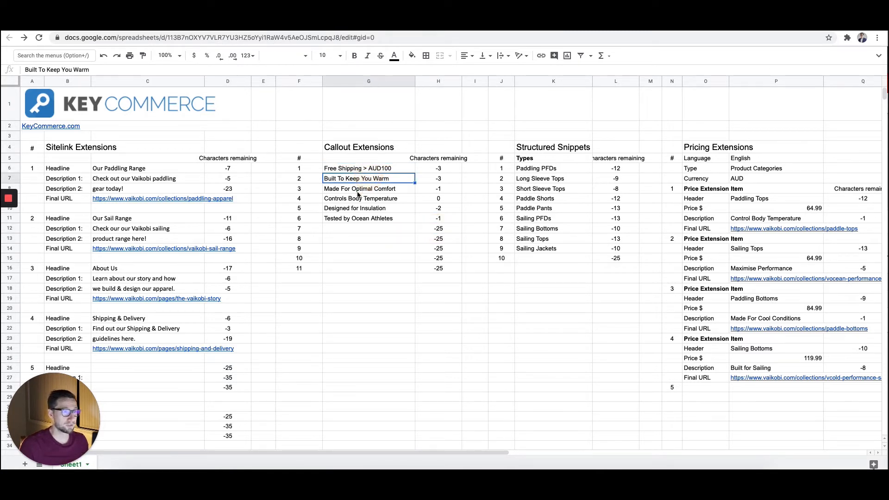
left_click(369, 209)
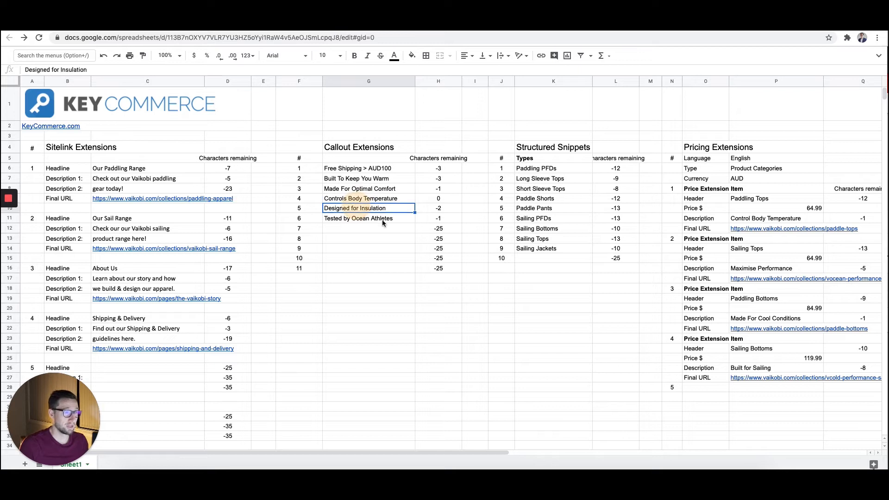
left_click(368, 219)
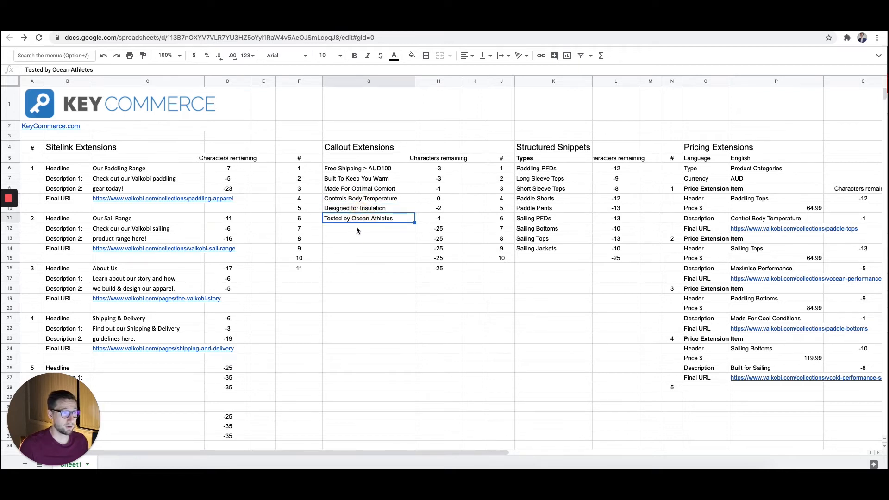
left_click_drag(368, 168, 368, 228)
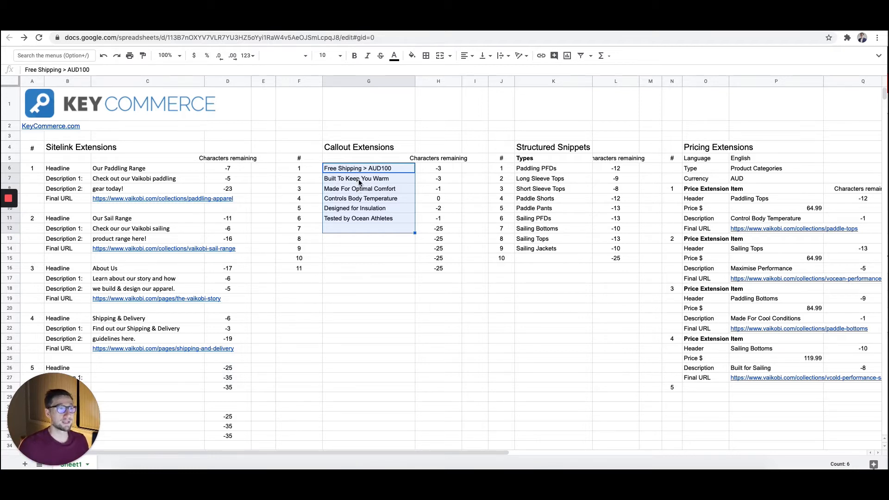
- Re-check the Built To Keep You Warm and Made For Optimal Comfort callouts and select all six
left_click(357, 178)
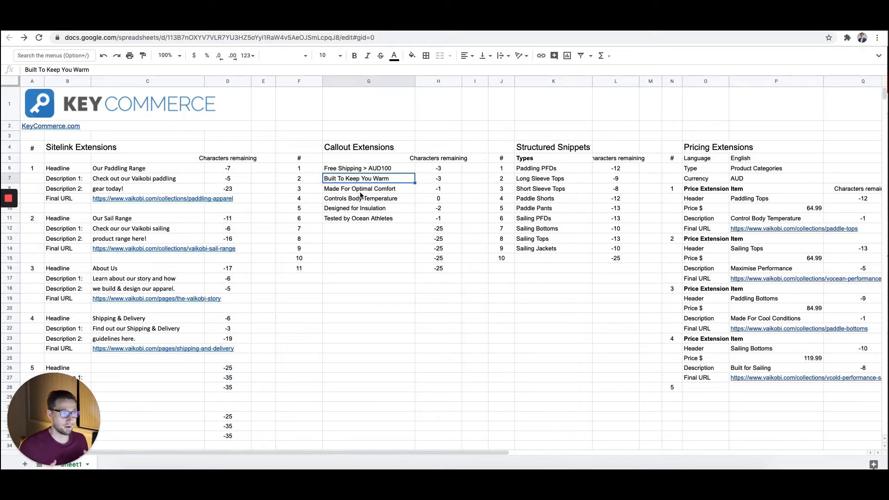
left_click(360, 187)
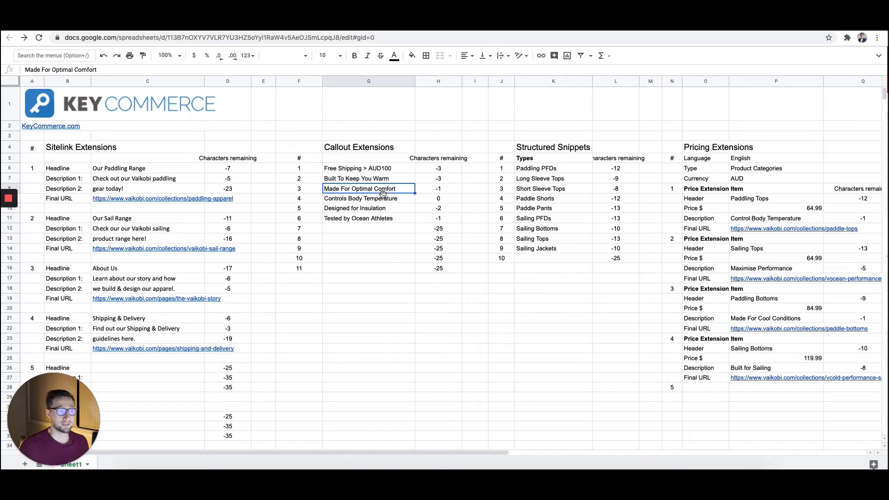
mouse_move(389, 195)
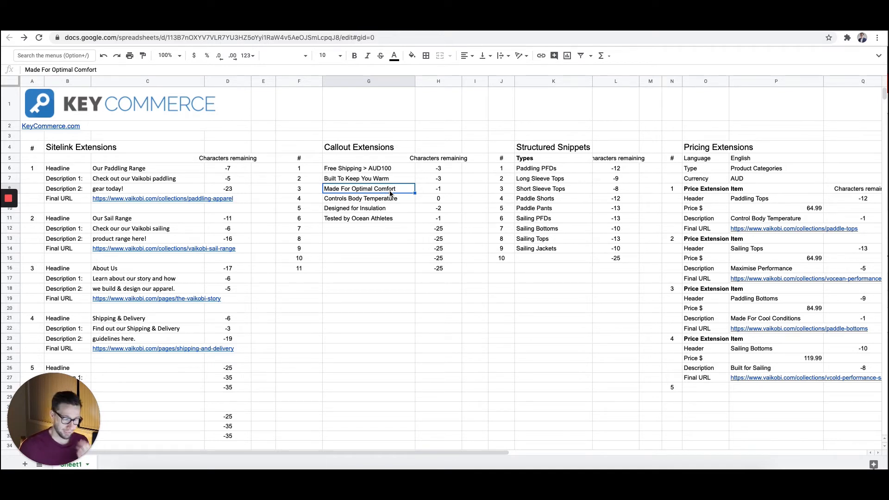
mouse_move(405, 198)
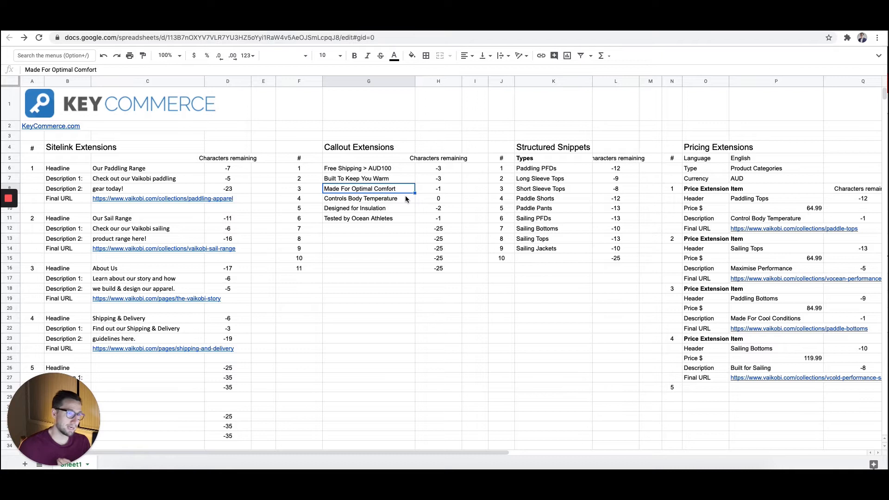
left_click(368, 167)
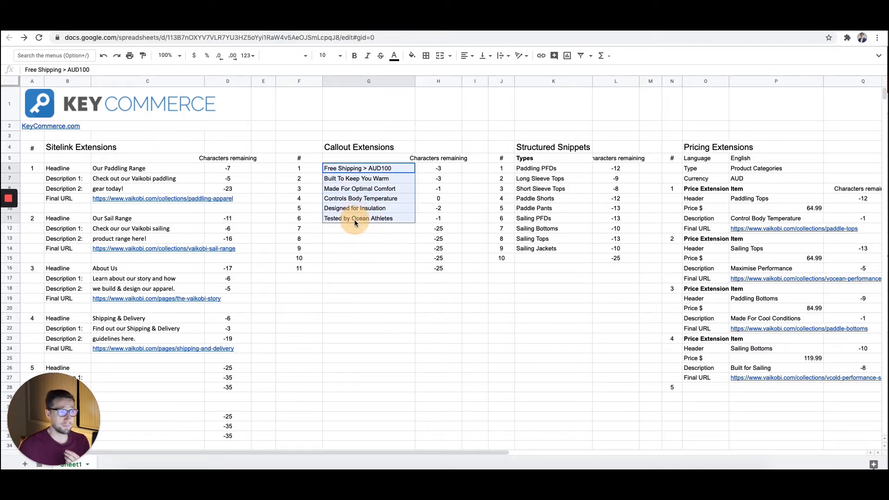
left_click(369, 218)
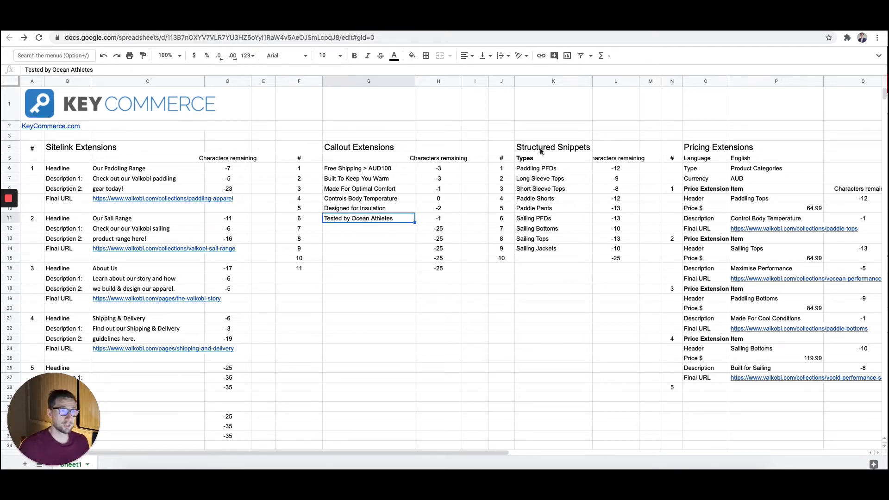
- Review the structured snippet values, Paddling PFDs through Sailing Jackets
left_click(536, 167)
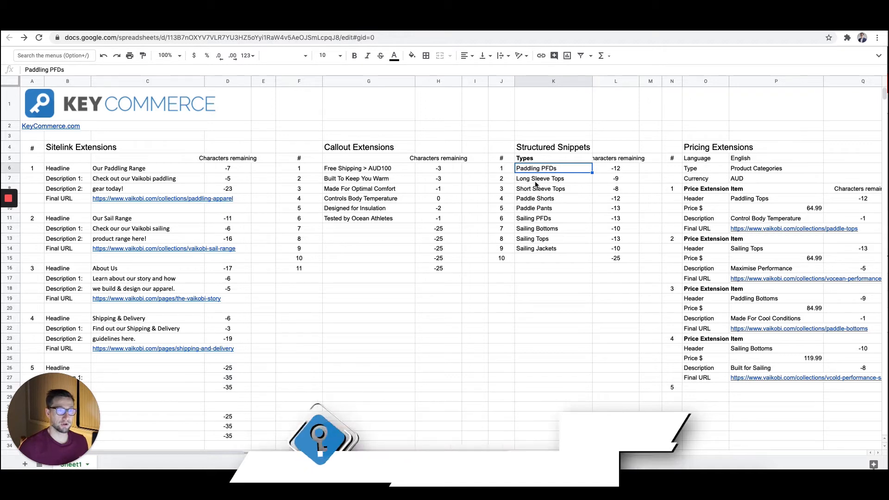
left_click(553, 248)
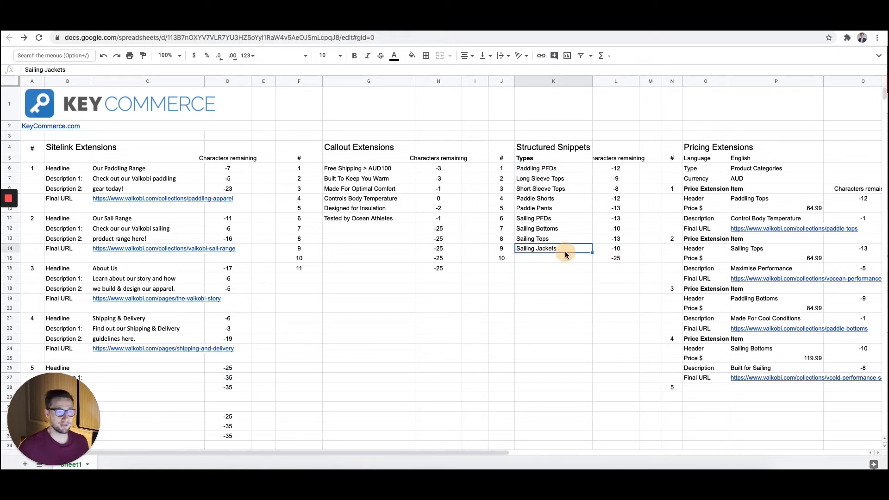
left_click(552, 218)
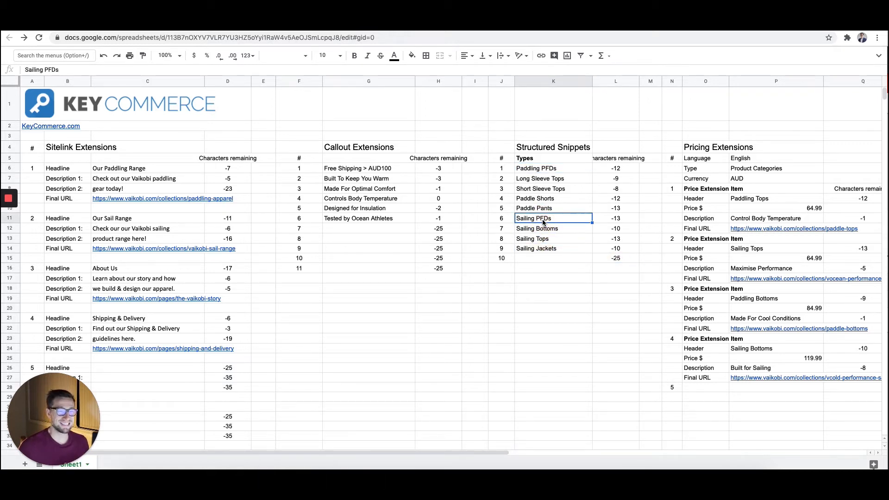
left_click(536, 167)
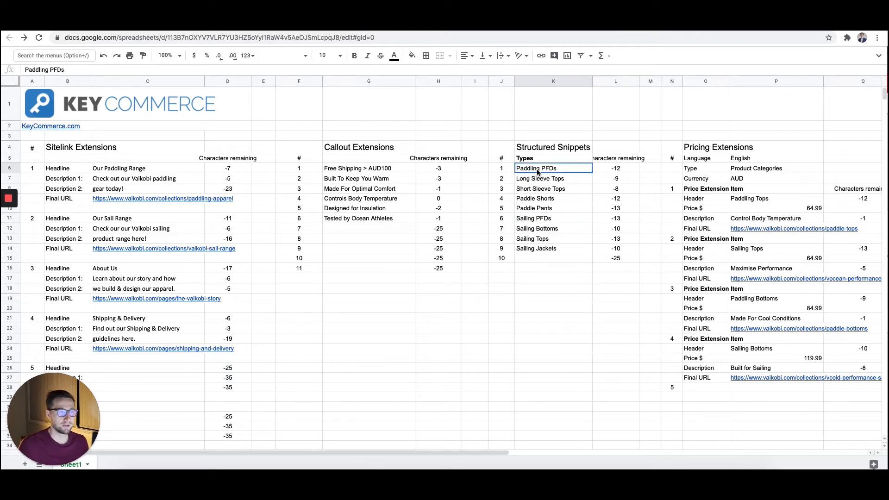
left_click(553, 188)
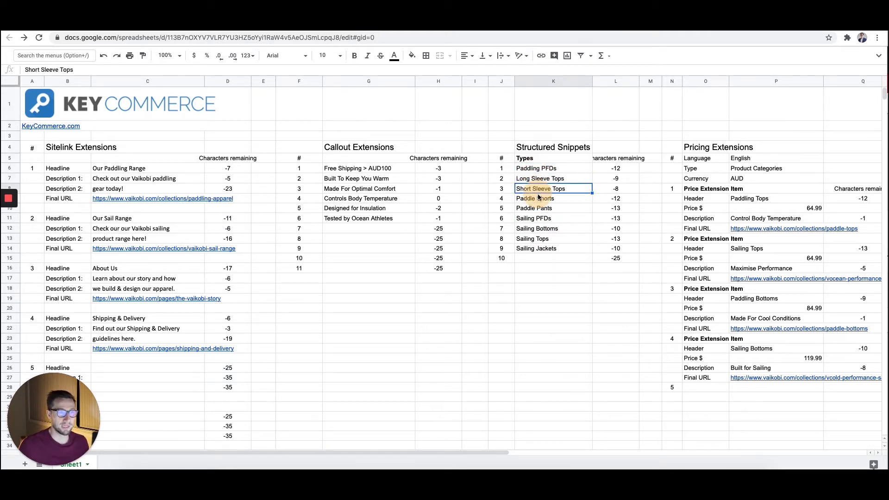
left_click(537, 227)
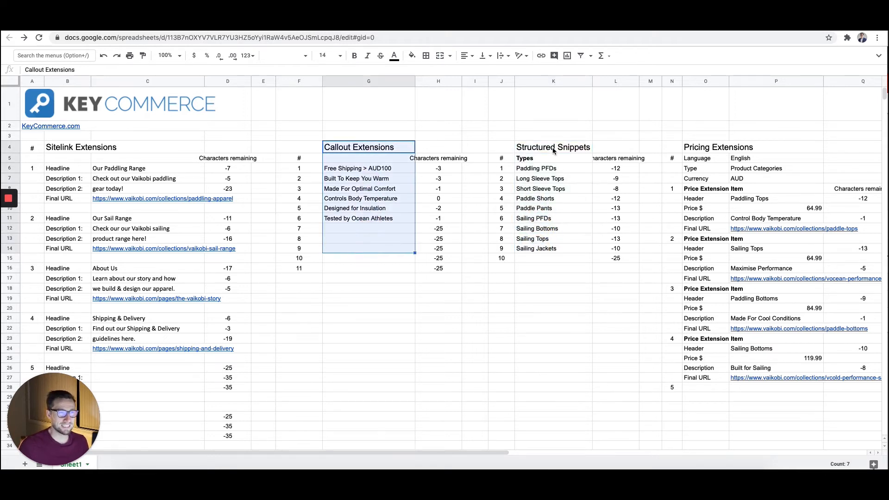
- Check the pricing type Product Categories, currency AUD and the numbering formulas 1 to 9
left_click(552, 147)
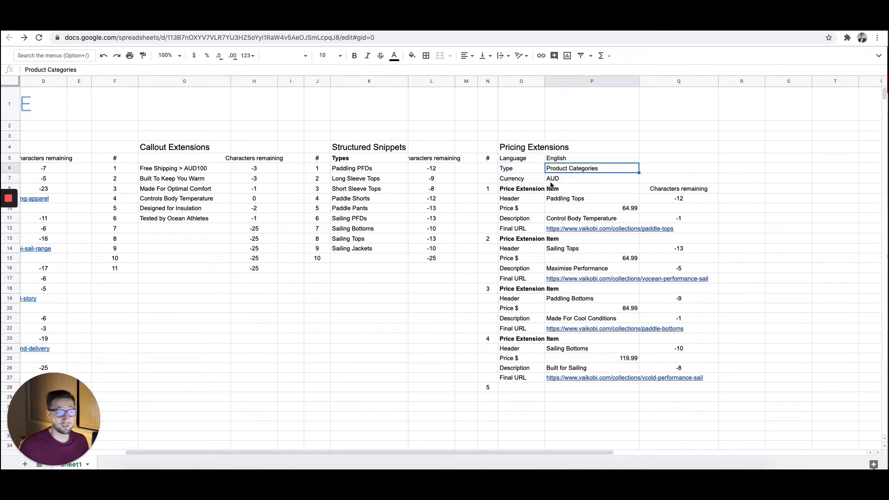
left_click(592, 178)
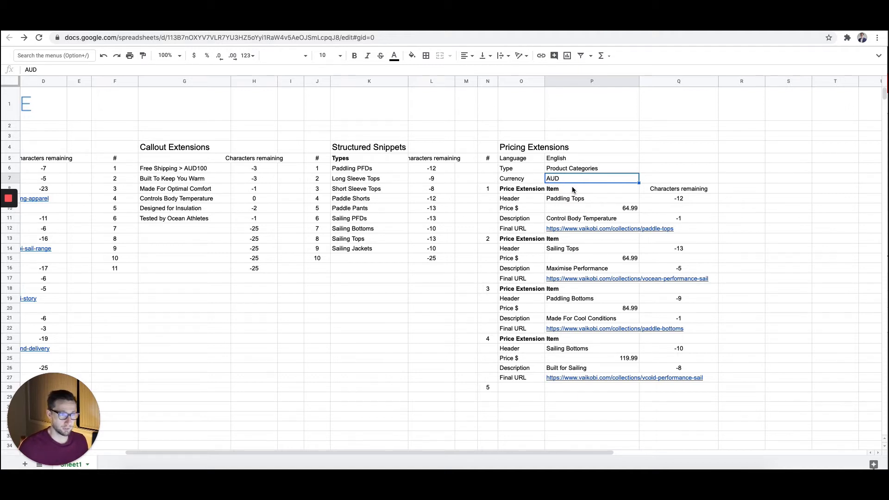
left_click(521, 188)
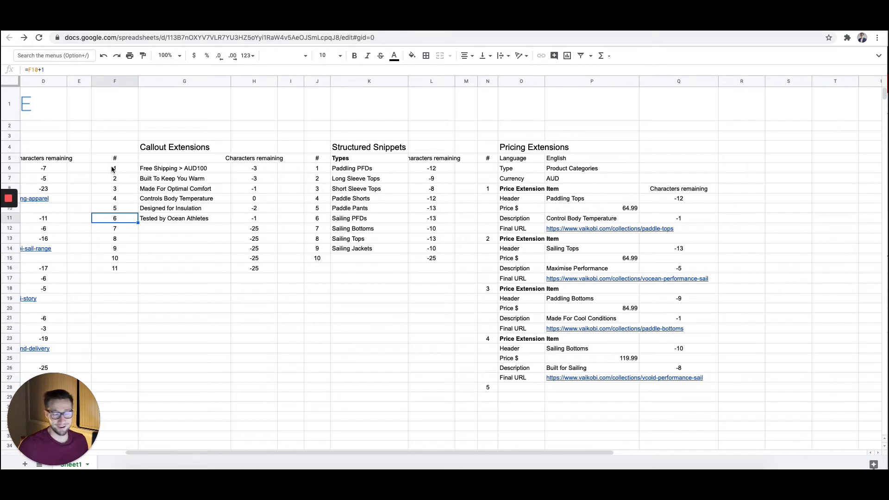
left_click_drag(114, 167, 114, 219)
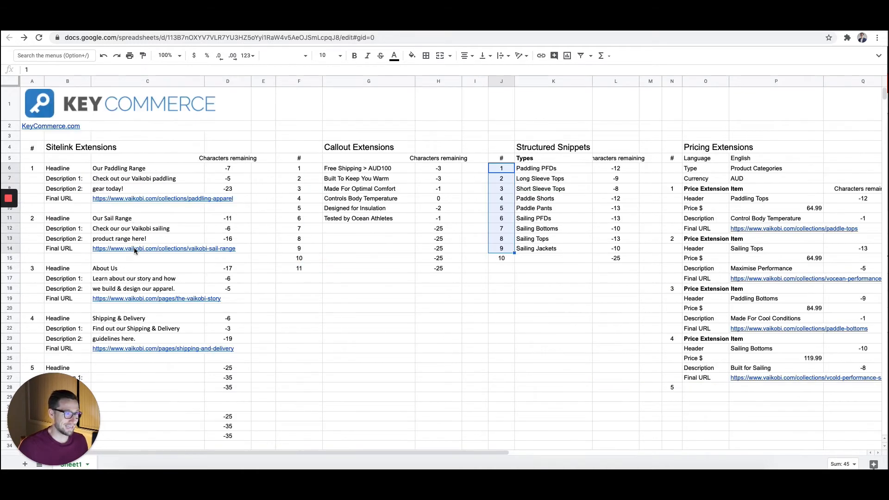
scroll("down", 3)
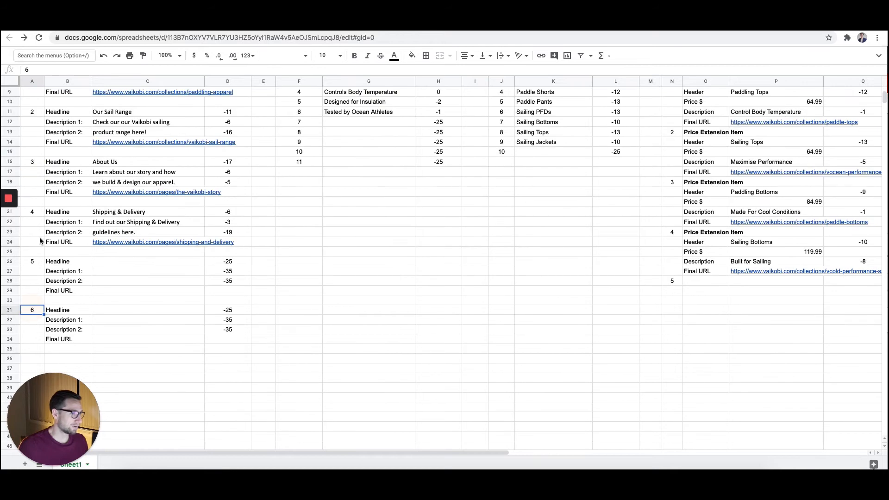
scroll("up", 3)
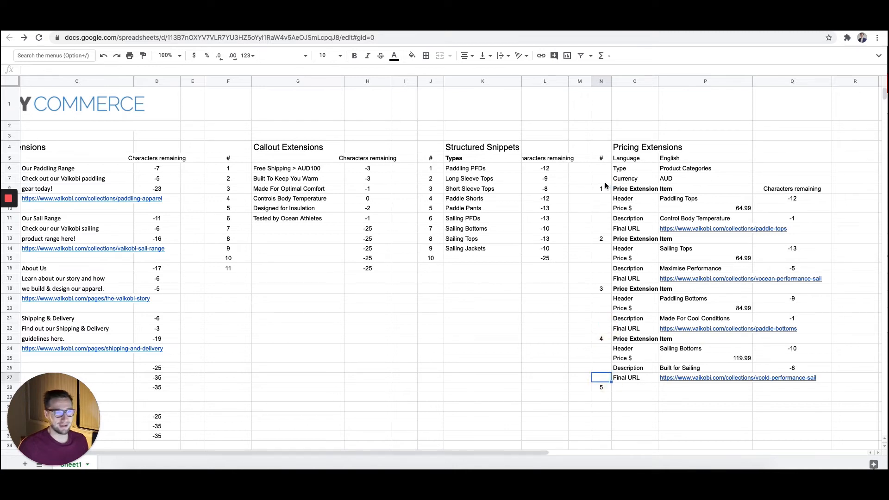
- Review the Paddling Tops price items, their descriptions, final URLs and character counts
left_click(704, 168)
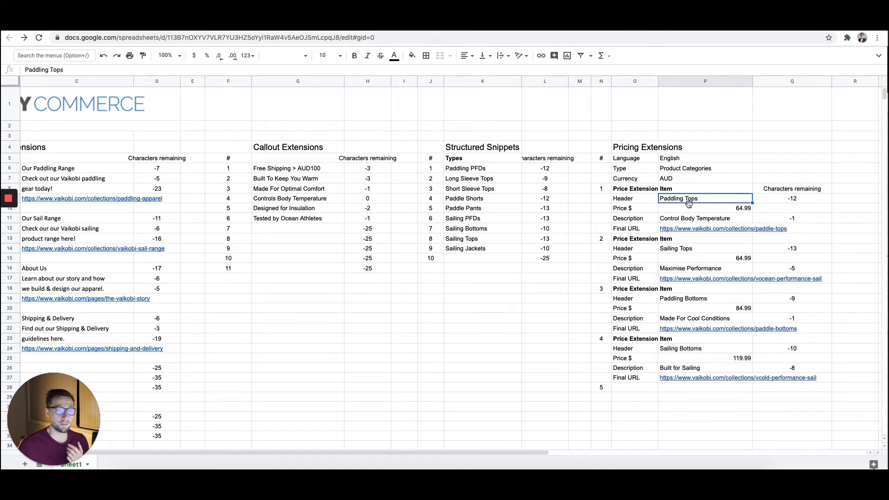
left_click(706, 219)
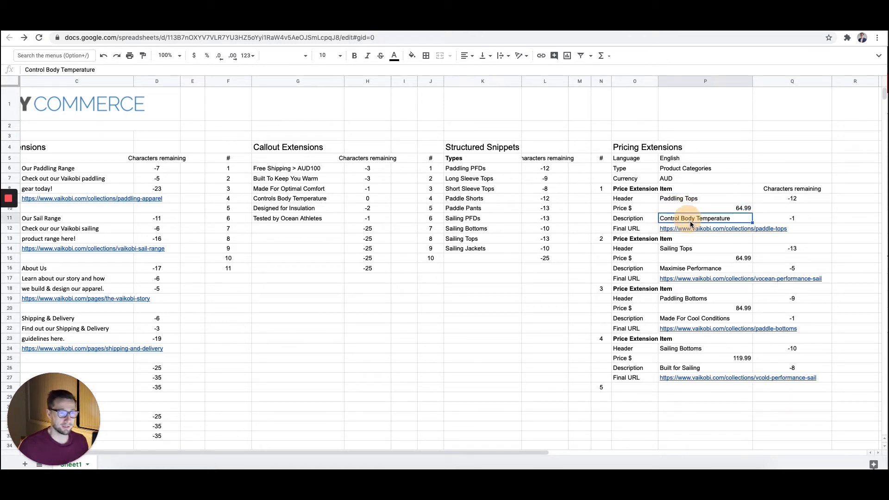
left_click(705, 268)
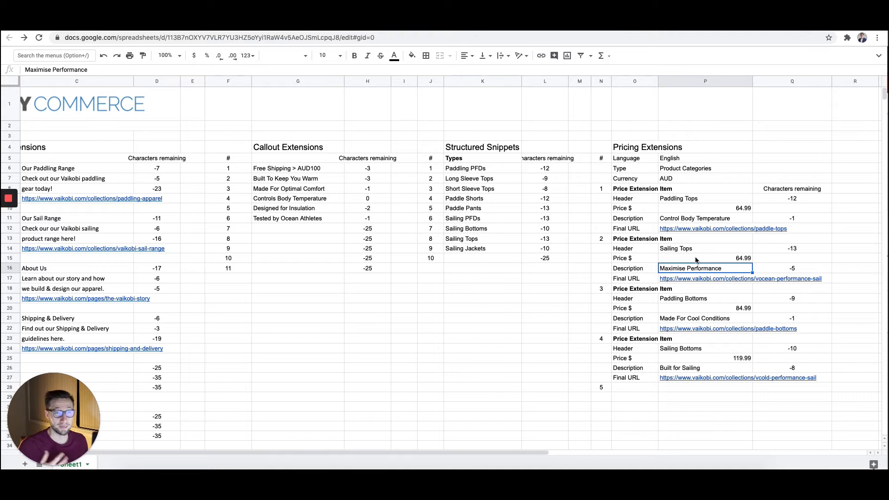
left_click(705, 248)
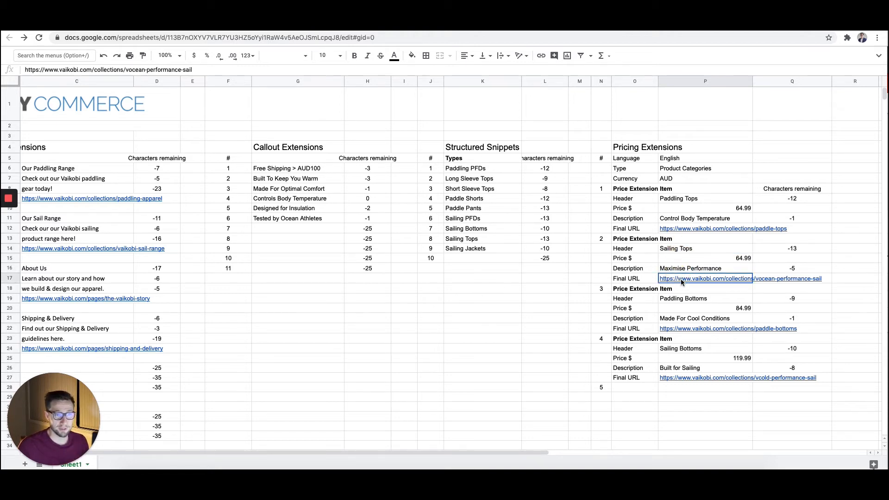
left_click(705, 308)
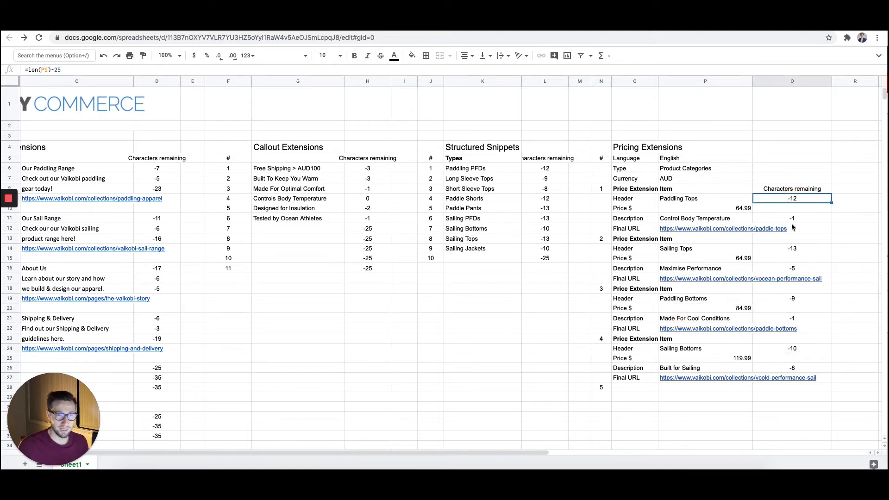
left_click(792, 218)
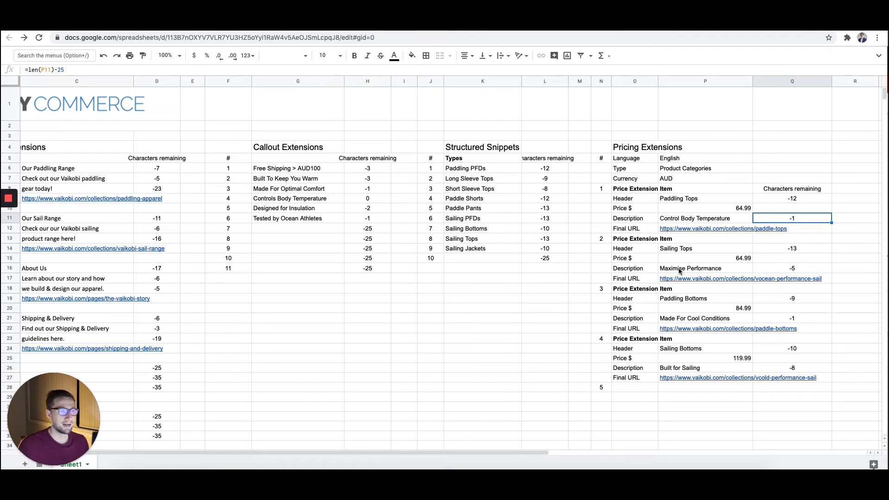
mouse_move(551, 292)
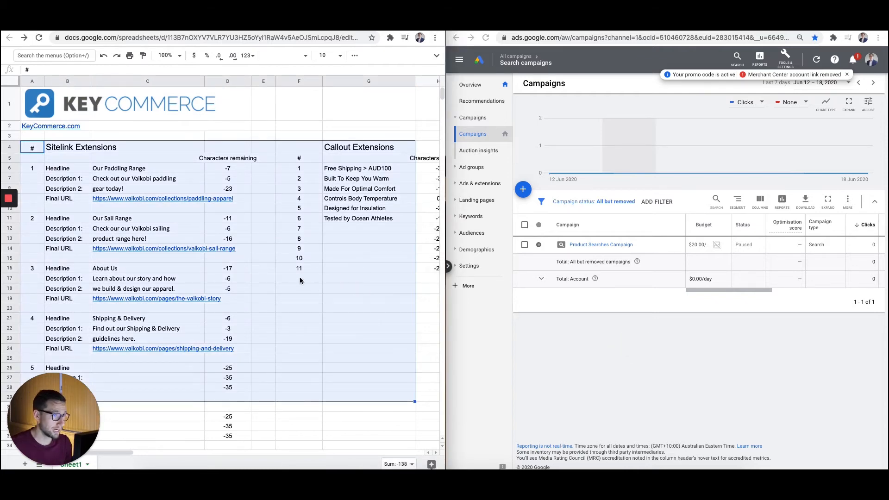
- Open the Product Searches Campaign's Extensions page under Ads & extensions in Google Ads
left_click(147, 168)
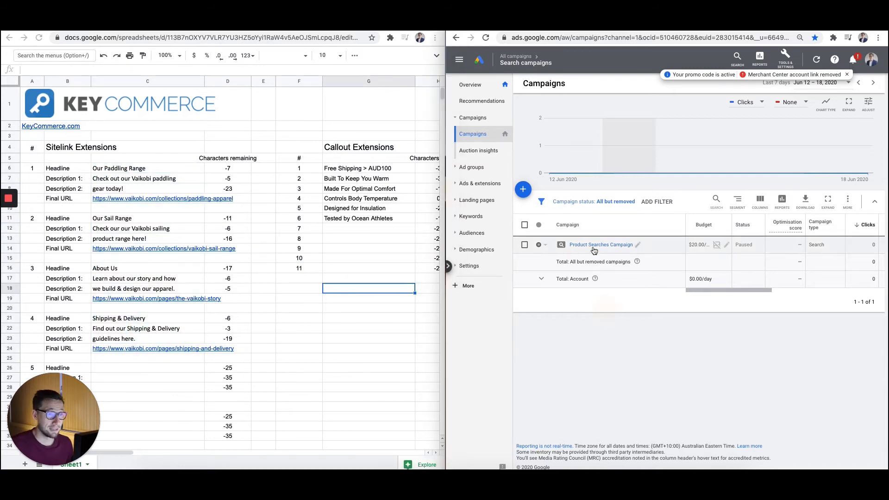
left_click(600, 245)
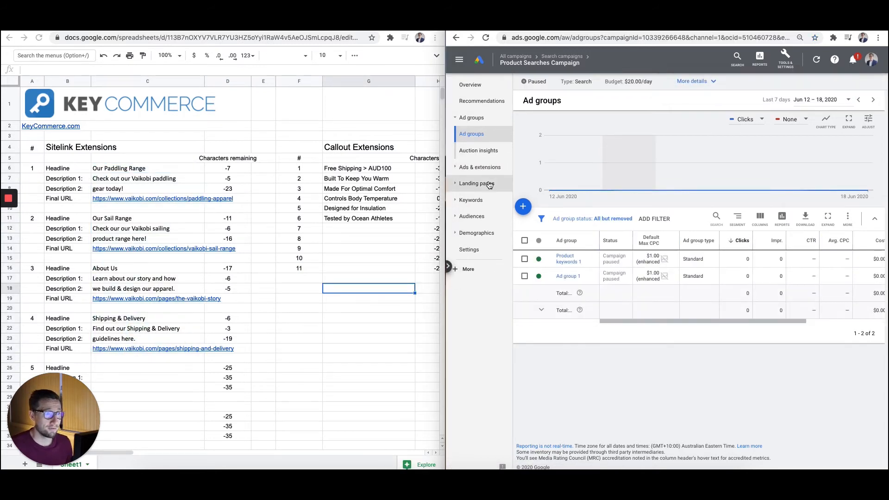
left_click(479, 123)
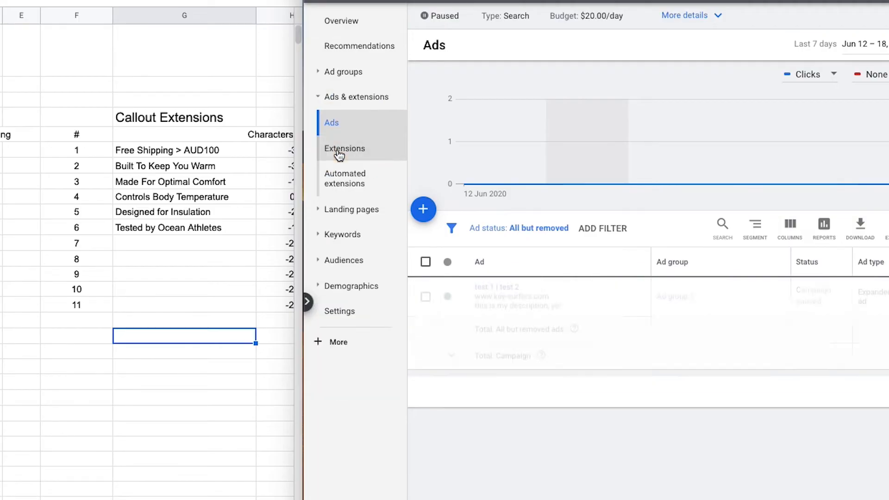
left_click(344, 148)
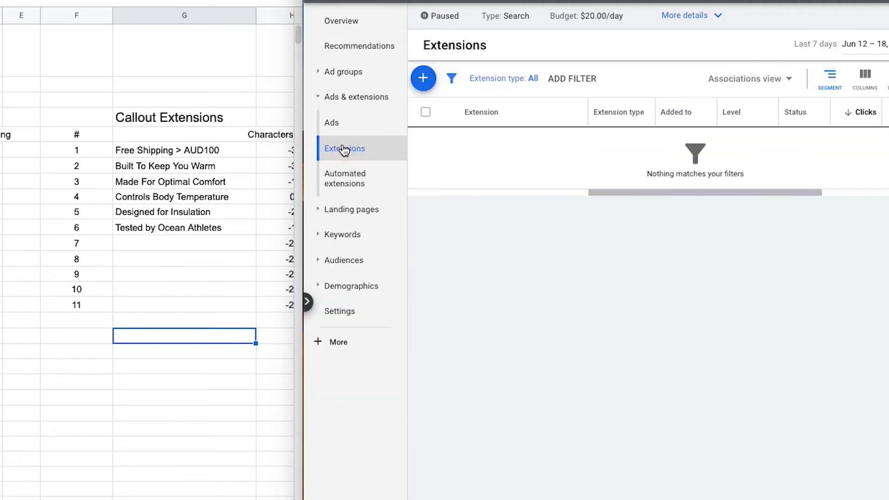
mouse_move(673, 214)
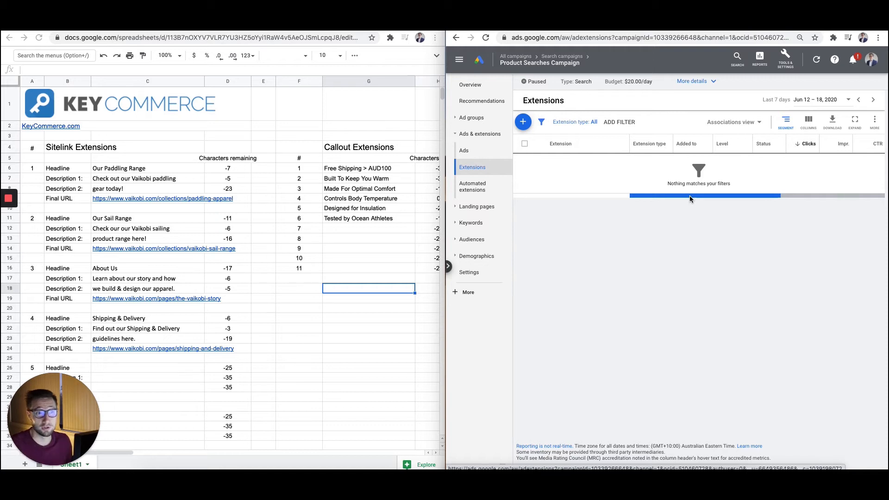
- Start a new sitelink extension added at campaign level
left_click(522, 122)
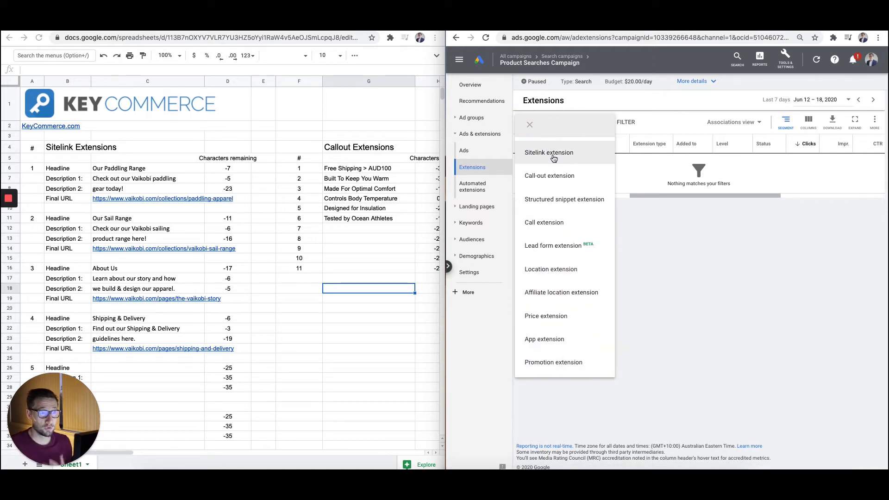
left_click(548, 153)
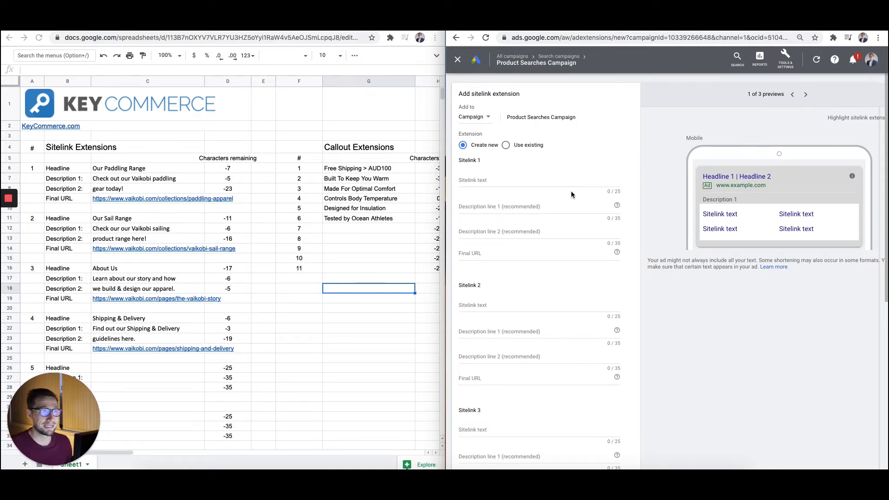
left_click(474, 117)
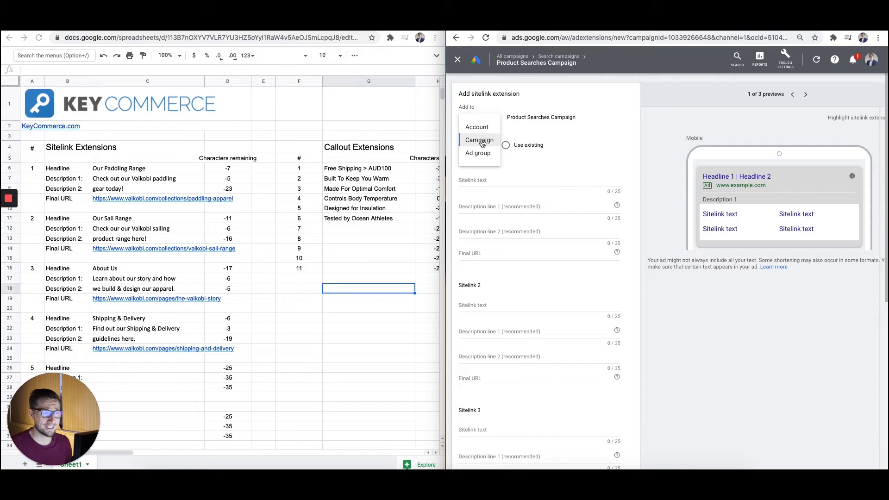
mouse_move(476, 145)
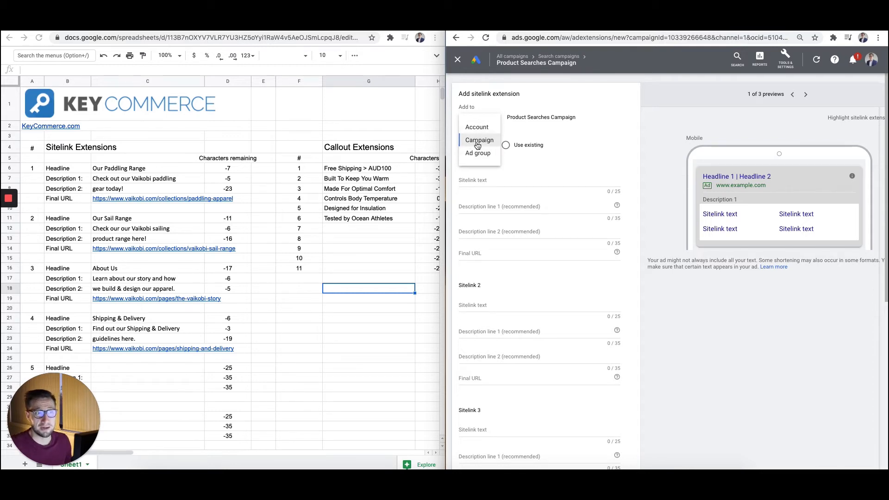
left_click(478, 140)
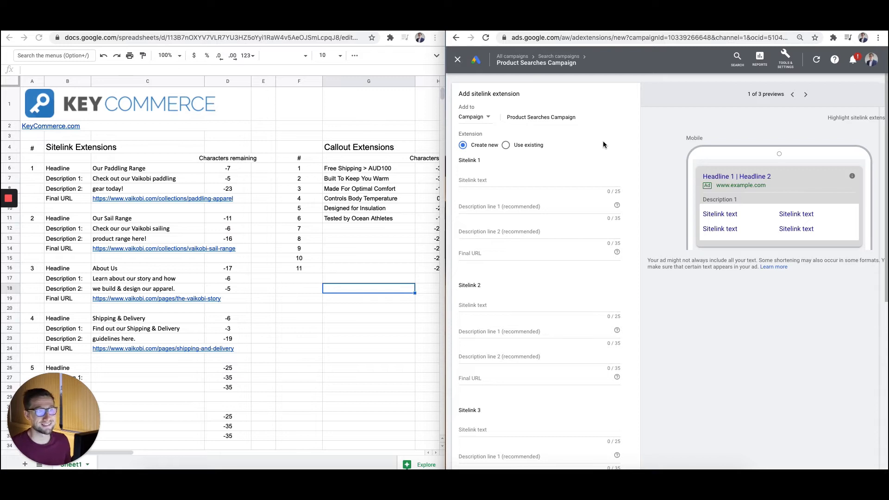
mouse_move(207, 193)
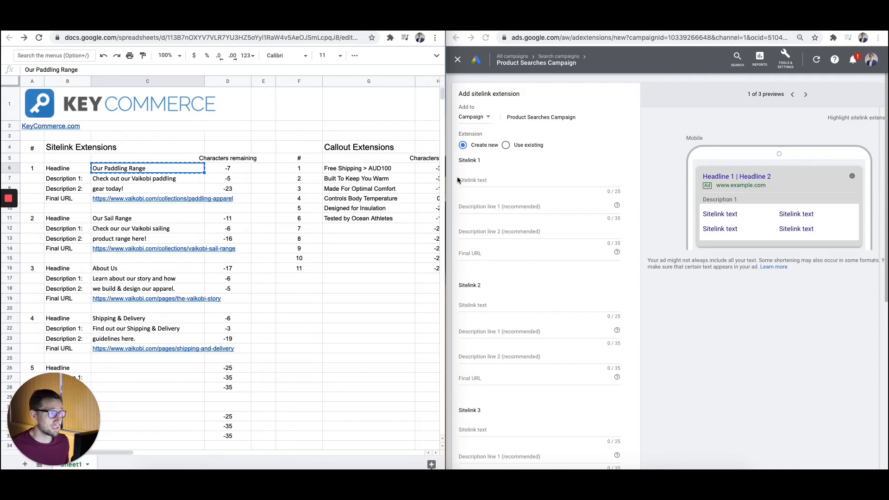
- Enter sitelink 1 Our Paddling Range with its Vaikobi paddling gear descriptions and paddling-apparel URL
type("Our Paddling Range")
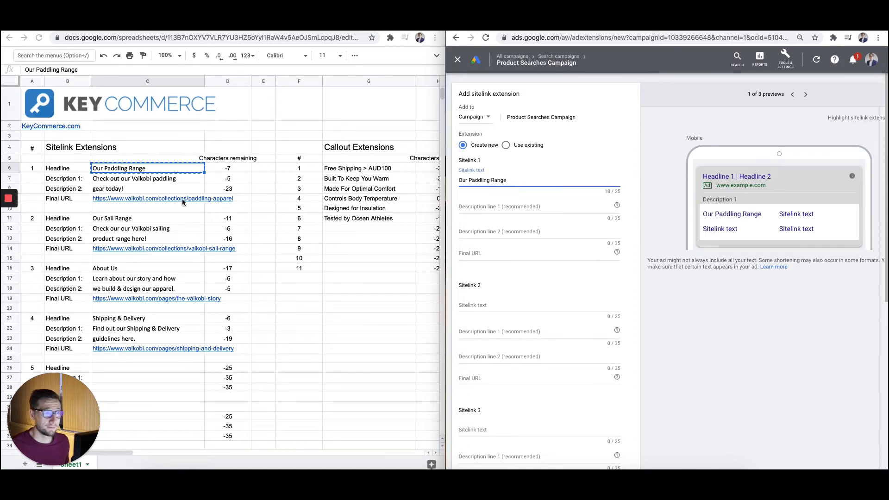
type("Check out our Vaikobi paddling")
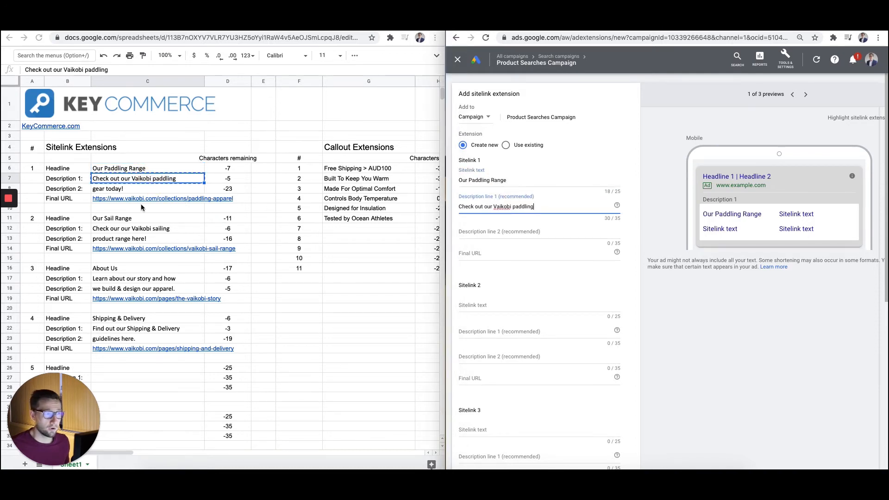
type("gear today!")
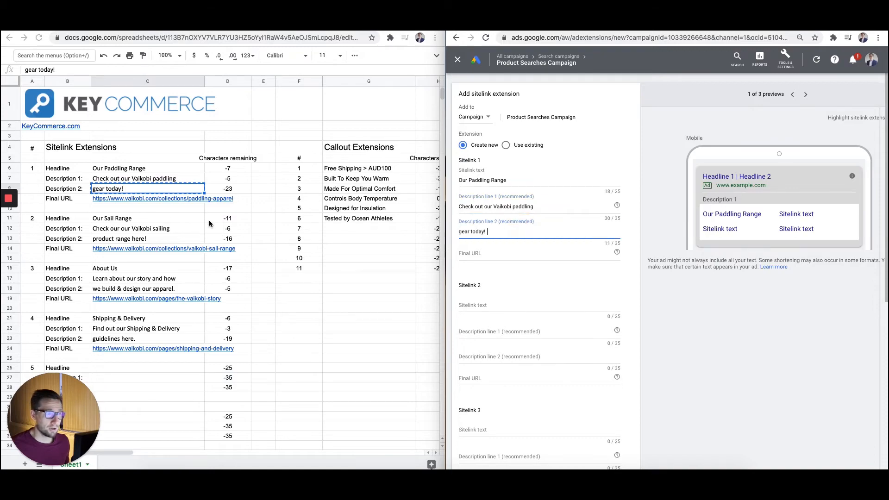
type("https://www.vaikobi.com/collections/paddling-apparel")
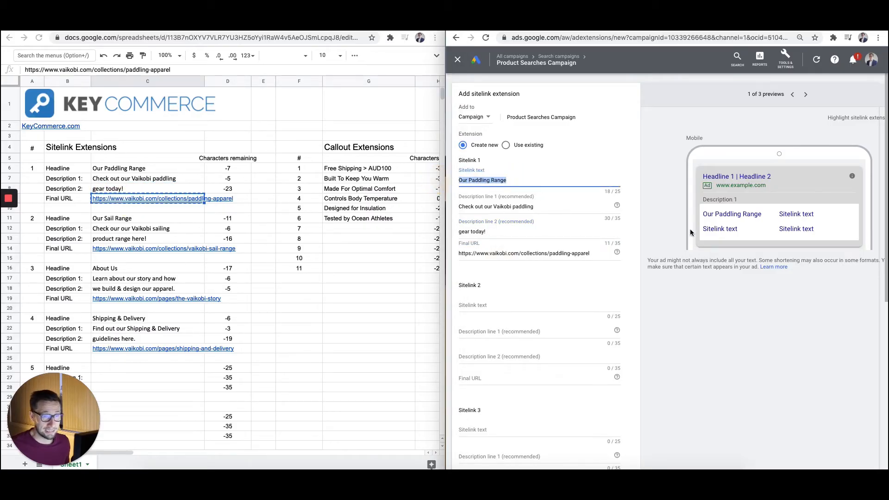
left_click(804, 95)
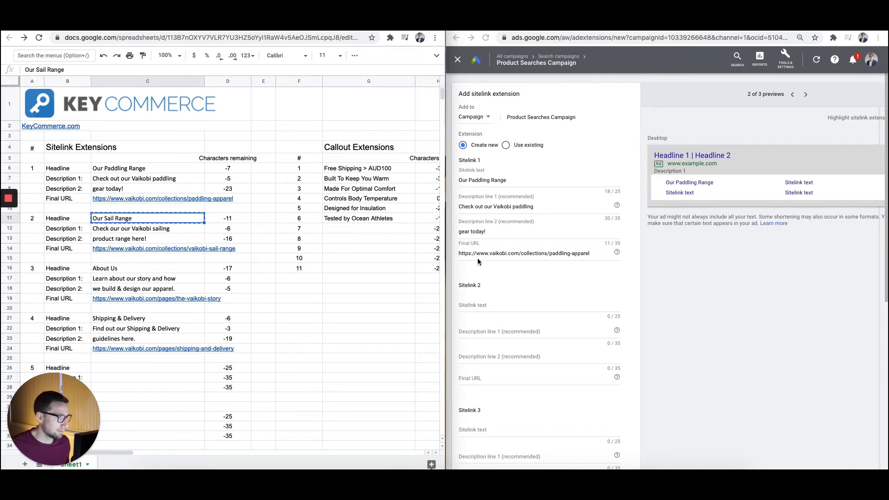
- Fill sitelinks Our Sail Range, About Us and Shipping & Delivery with descriptions and URLs from the sheet
type("Our Sail Range")
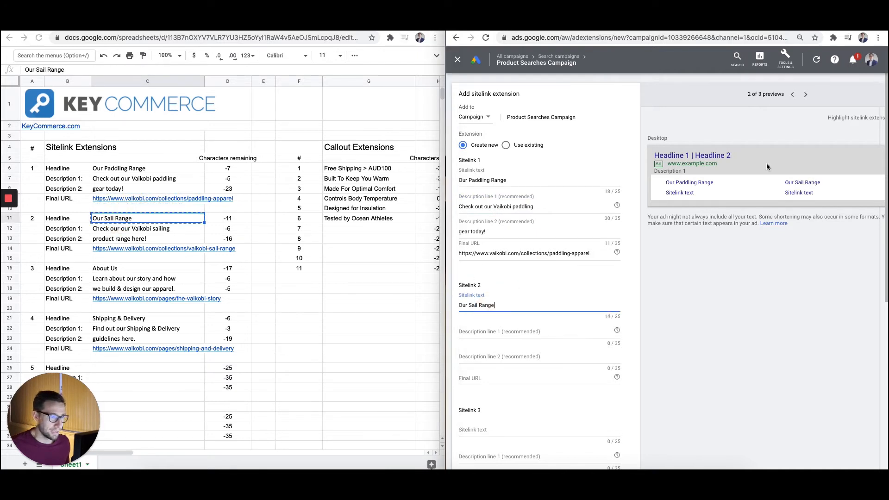
left_click(147, 228)
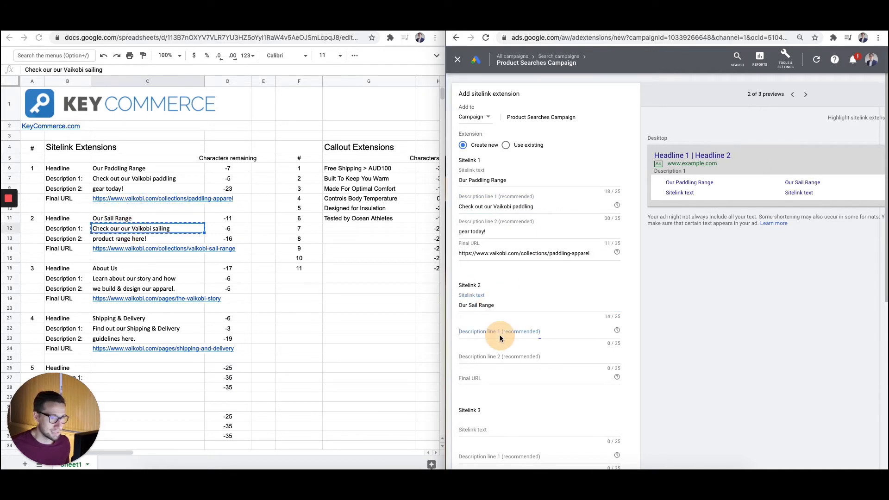
right_click(499, 331)
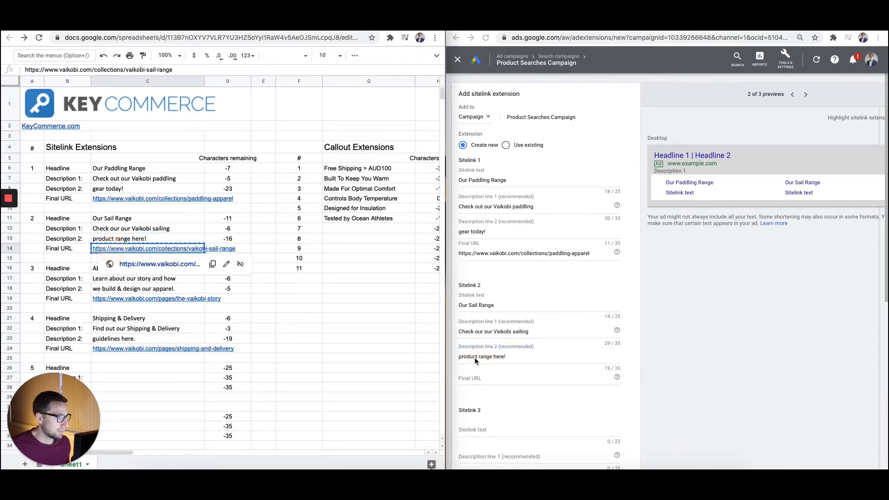
left_click(805, 95)
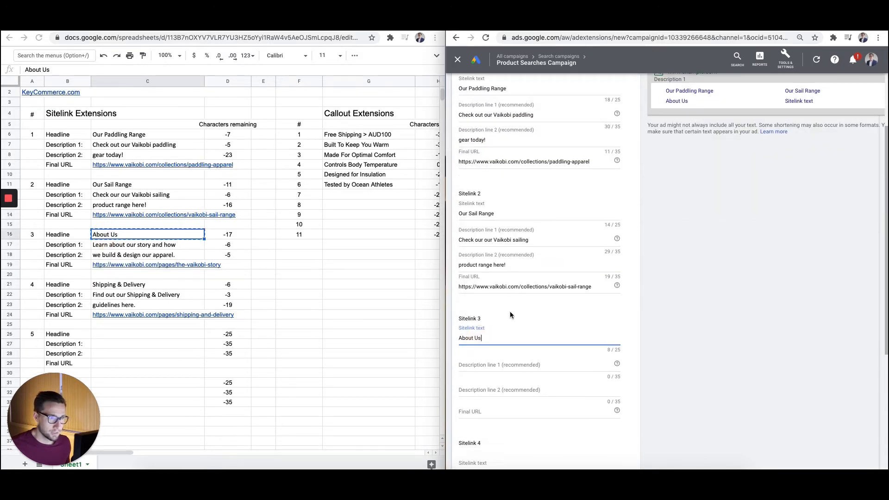
left_click(148, 245)
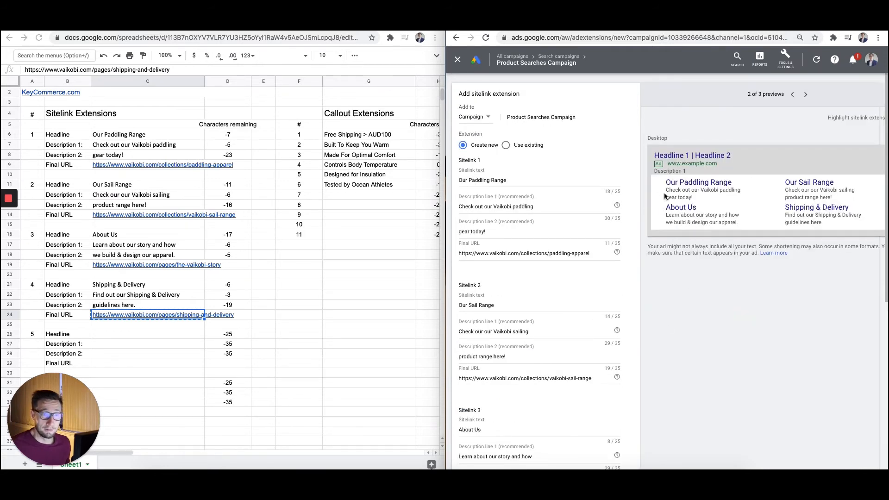
- Check the mobile and desktop previews and save the four sitelinks
left_click(793, 95)
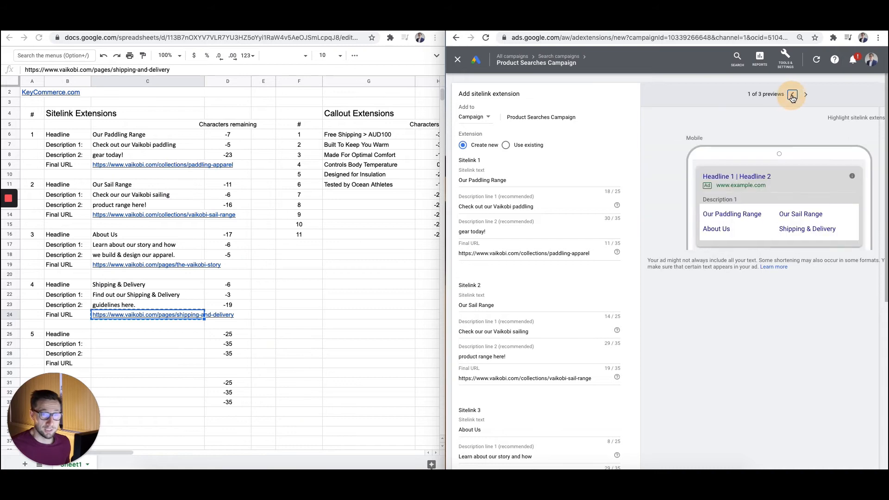
left_click(805, 95)
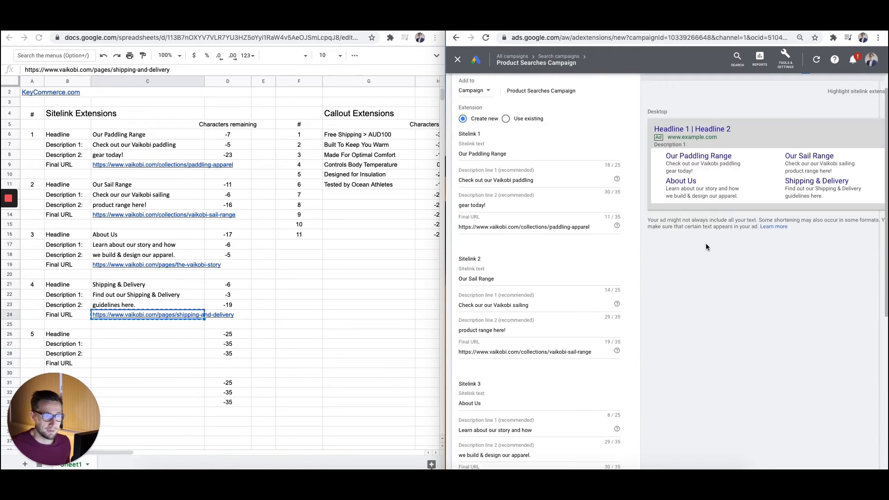
scroll("down", 3)
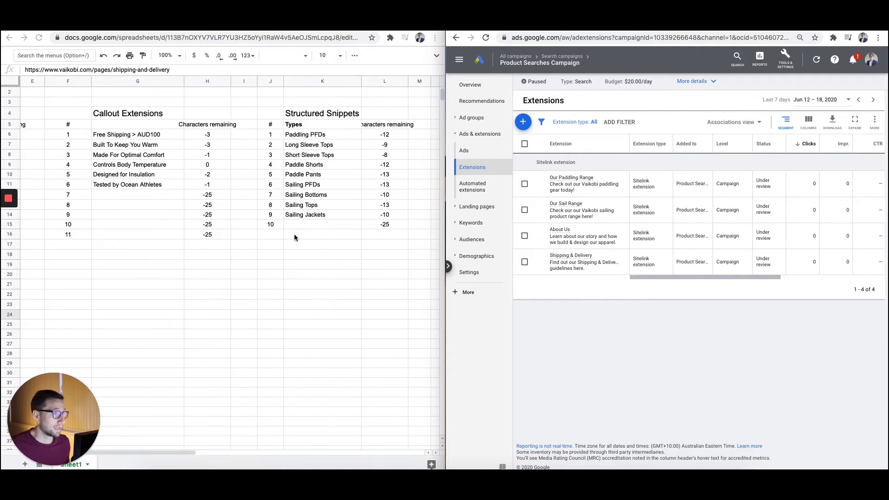
- Start a new callout extension for the campaign
left_click(522, 121)
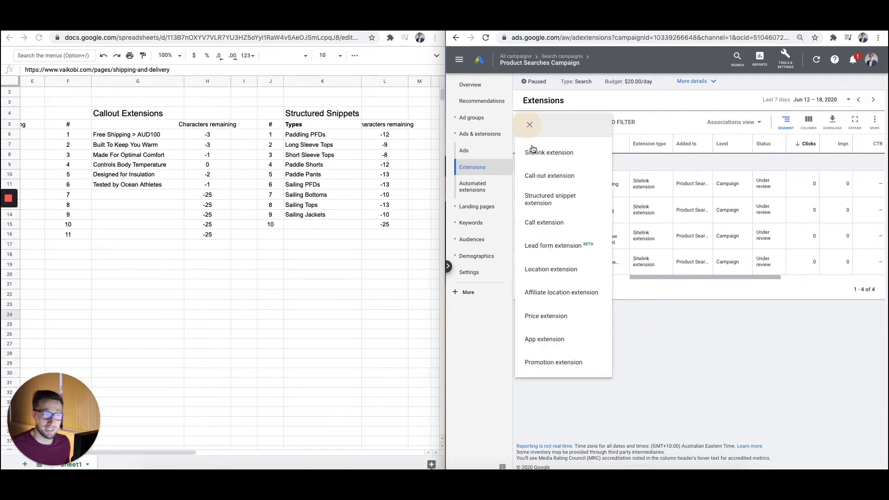
left_click(549, 175)
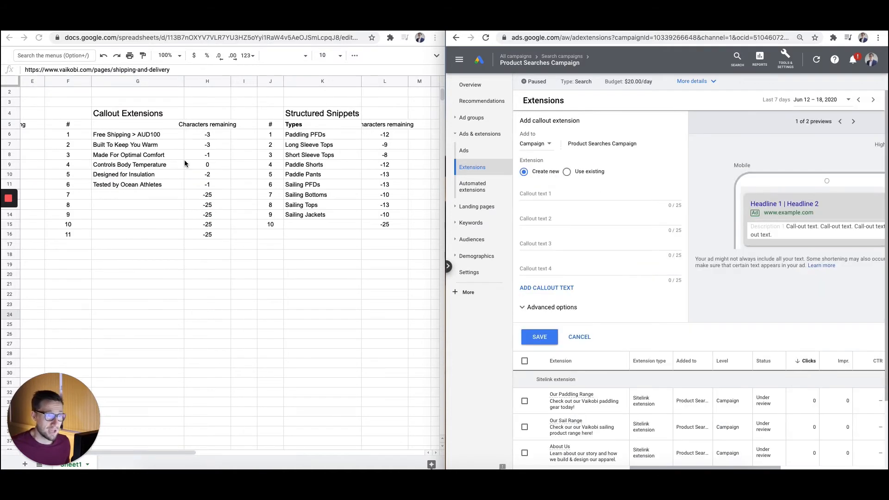
left_click(138, 134)
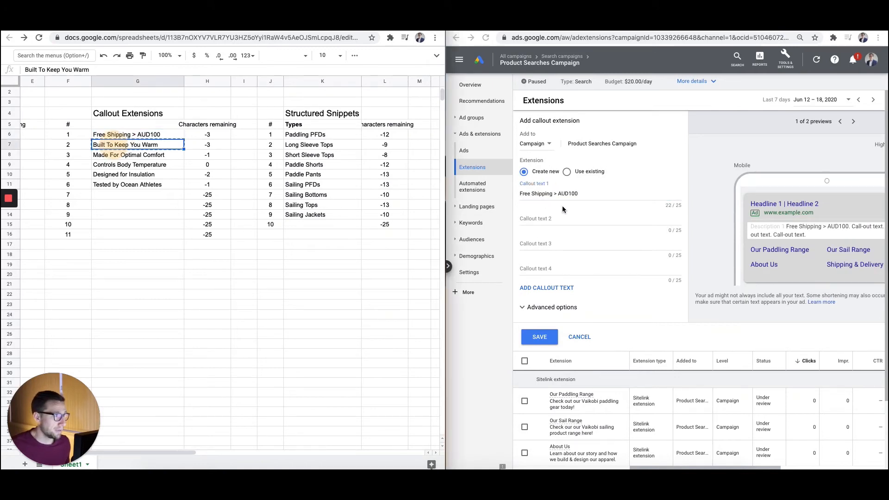
- Enter the six callouts, Free Shipping > AUD100 through Tested by Ocean Athletes
type("Built To Keep You Warm")
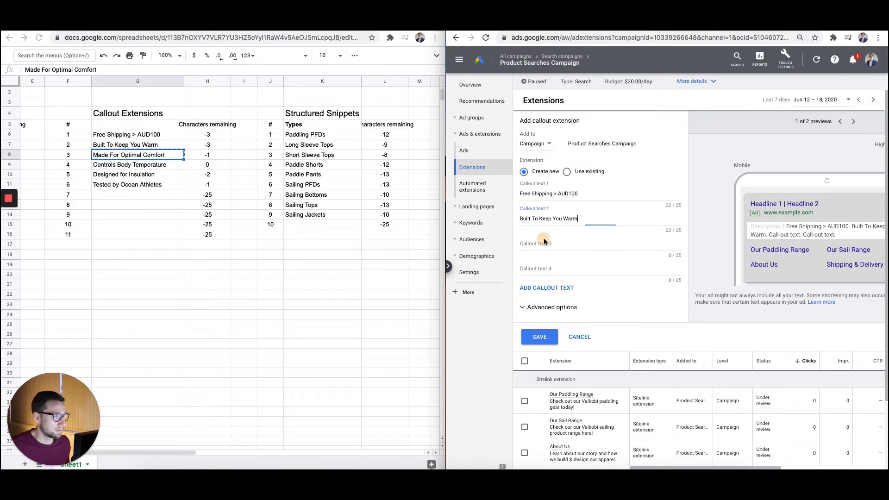
type("Made For Optimal Comfort")
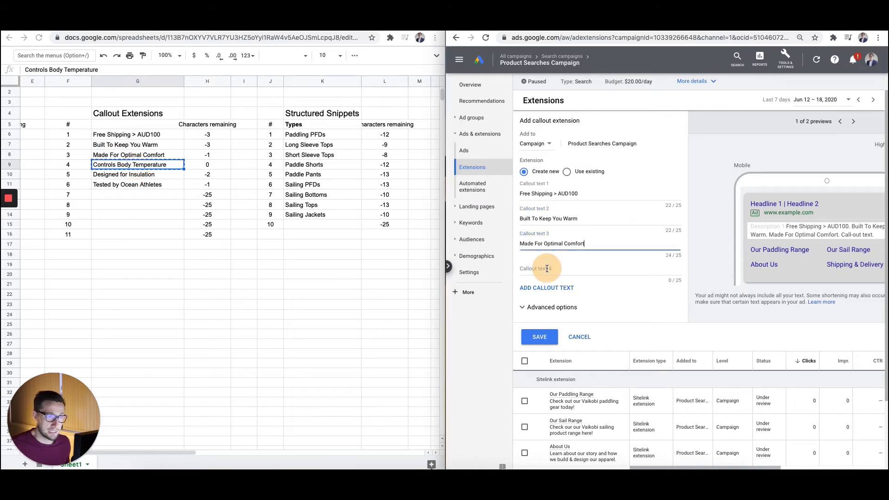
type("Controls Body Temperature")
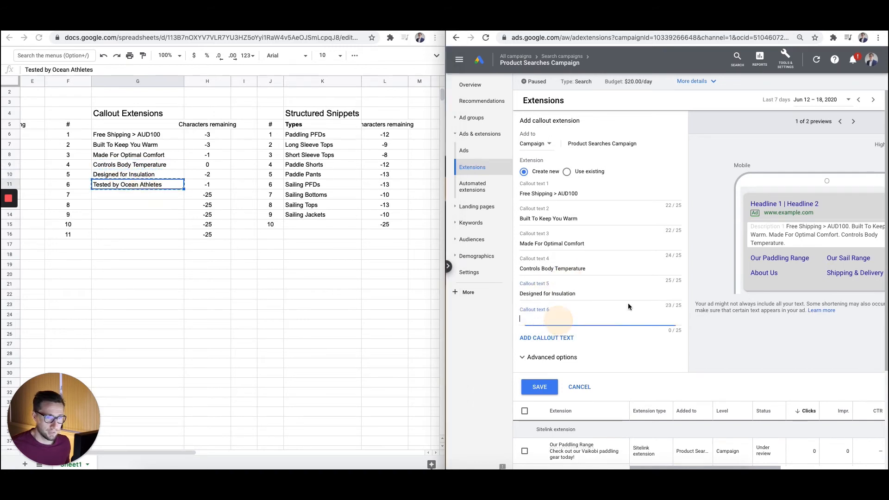
type("Tested by Ocean Athletes")
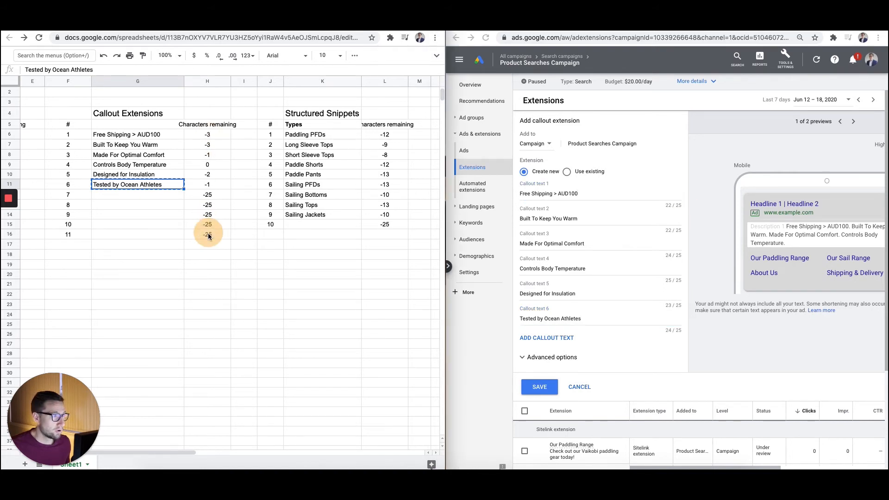
left_click_drag(207, 134, 206, 234)
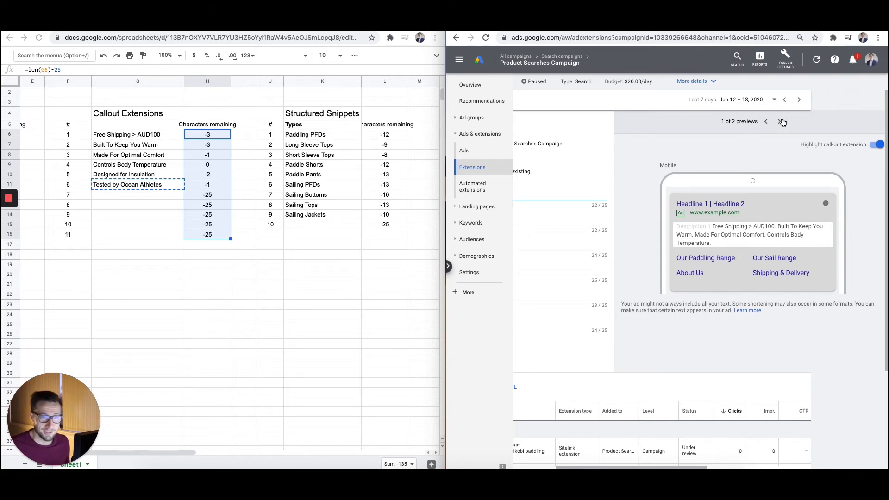
- Check the mobile and desktop previews and save the six callout extensions
left_click(778, 121)
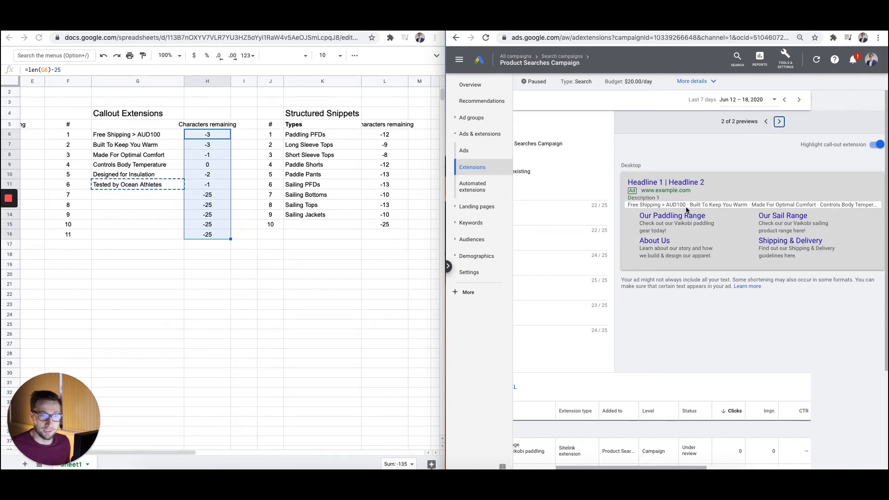
left_click(778, 121)
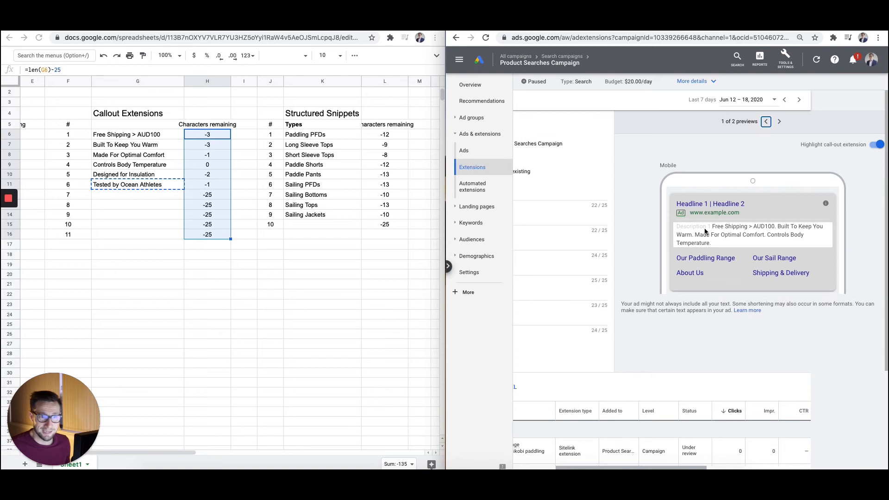
left_click(778, 121)
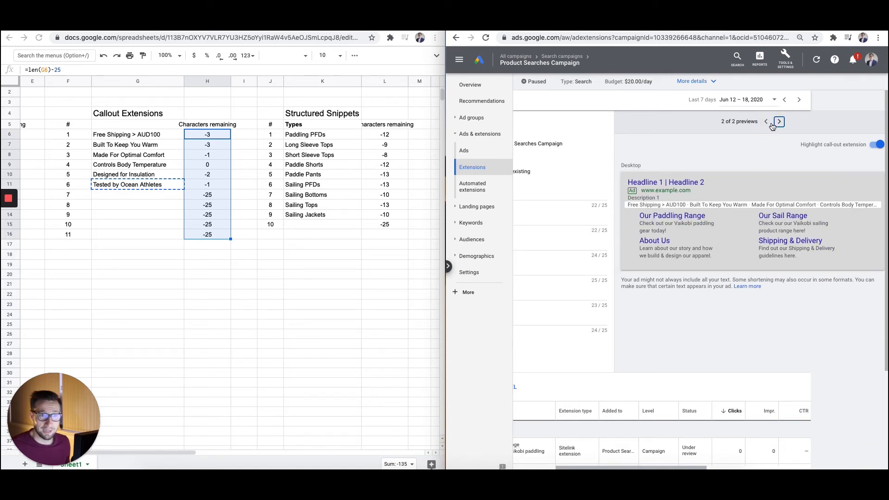
left_click(778, 120)
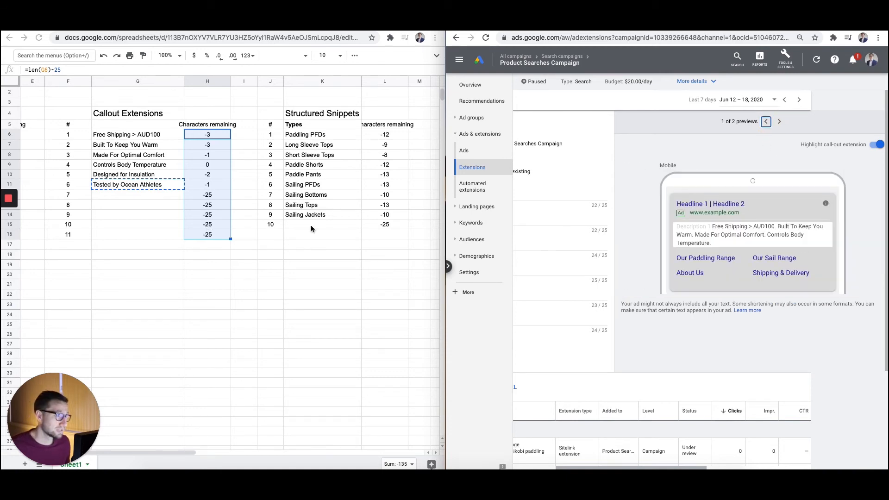
mouse_move(384, 239)
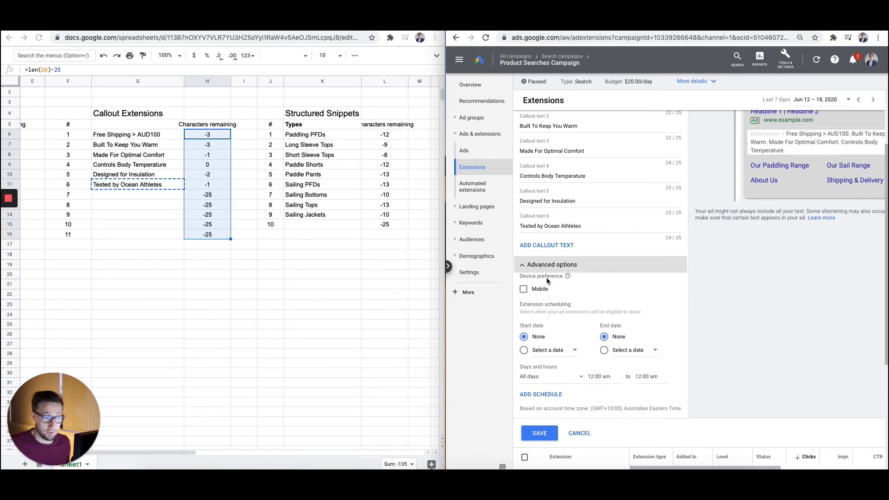
scroll("down", 3)
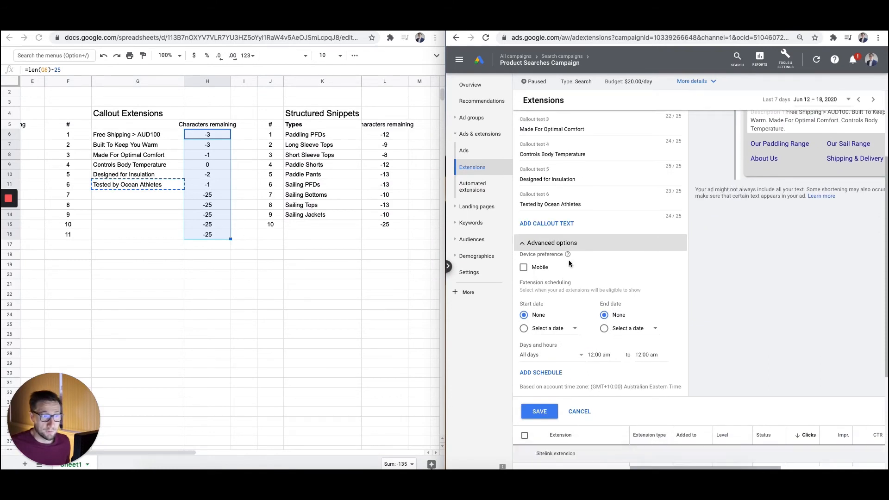
mouse_move(567, 254)
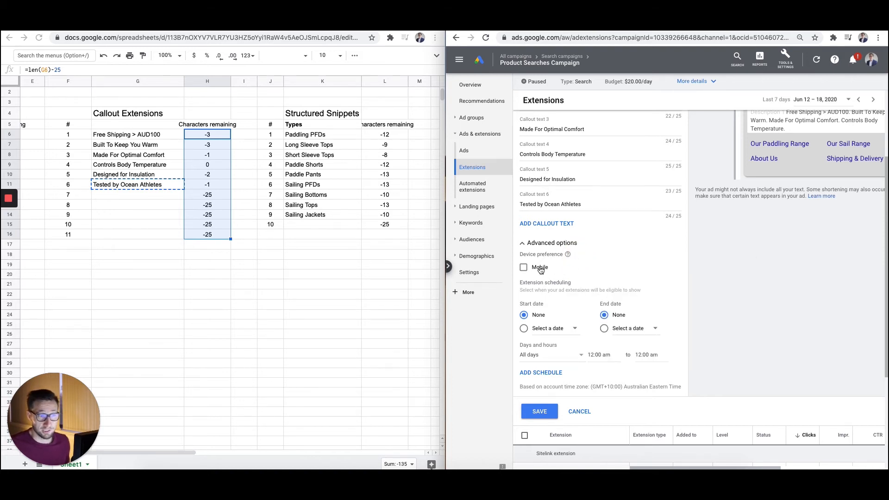
mouse_move(547, 276)
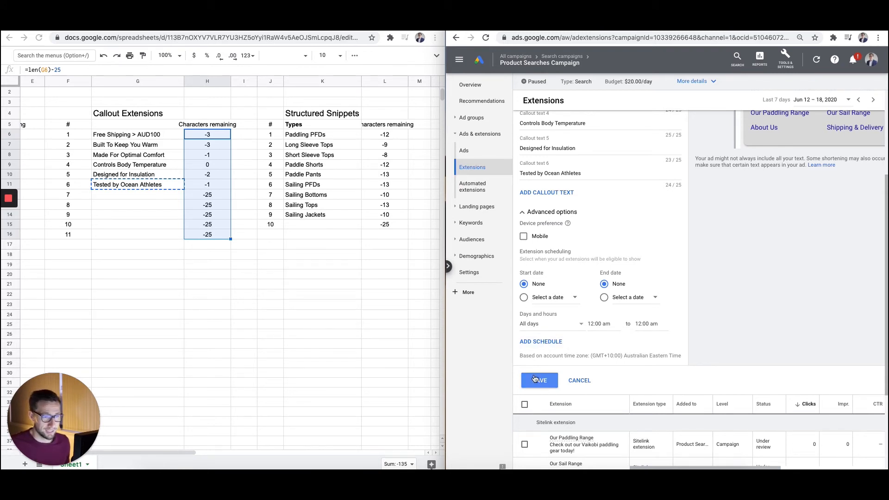
left_click(538, 380)
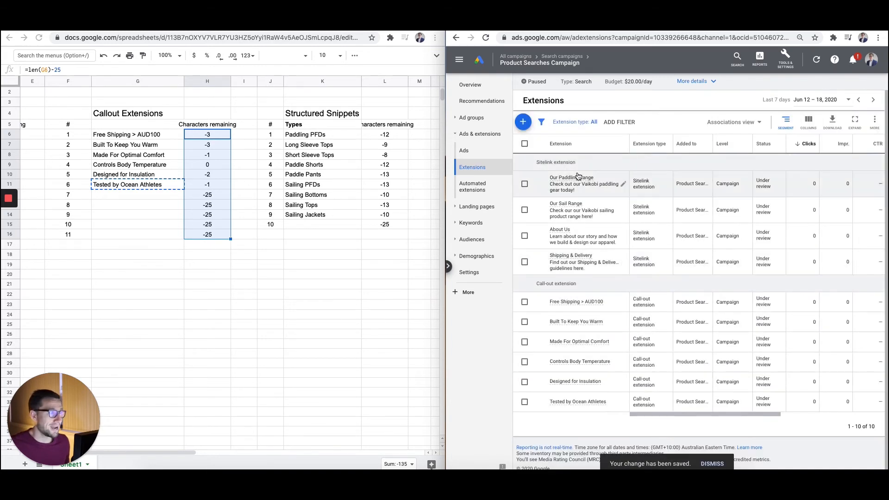
- Start a new structured snippet extension at campaign level
left_click(522, 121)
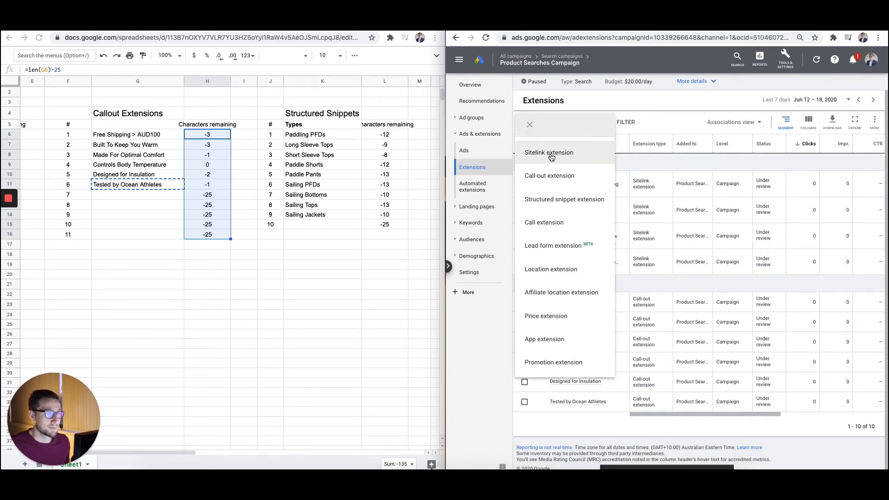
left_click(563, 199)
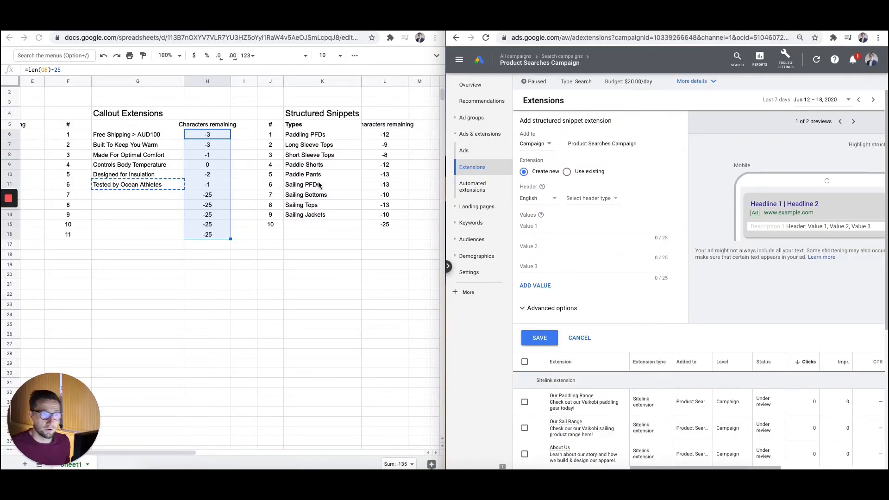
left_click(536, 143)
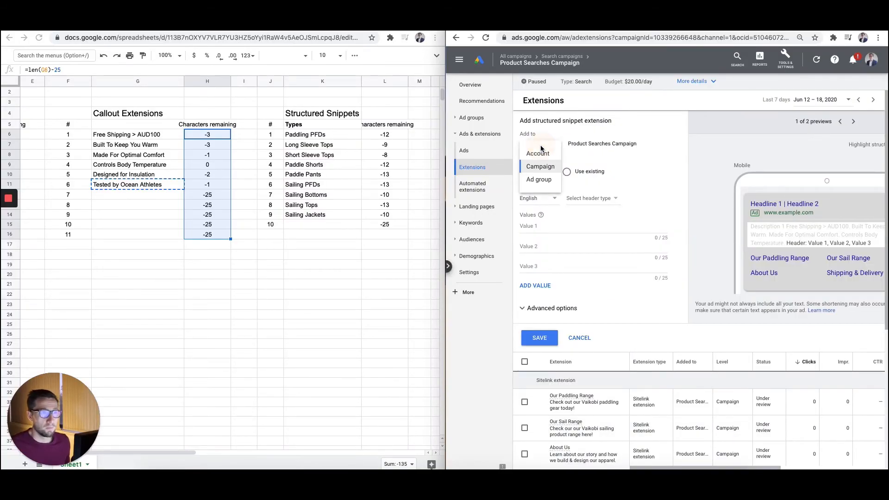
left_click(539, 166)
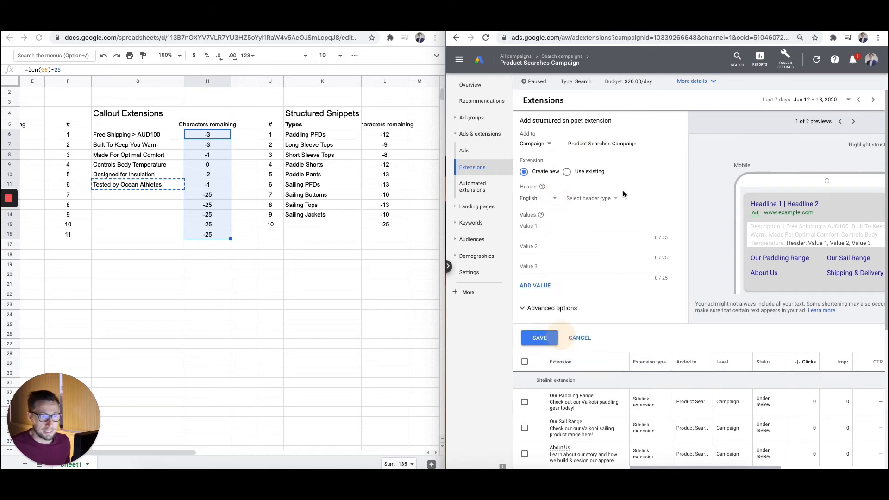
- Set the snippet header to Types
left_click(590, 198)
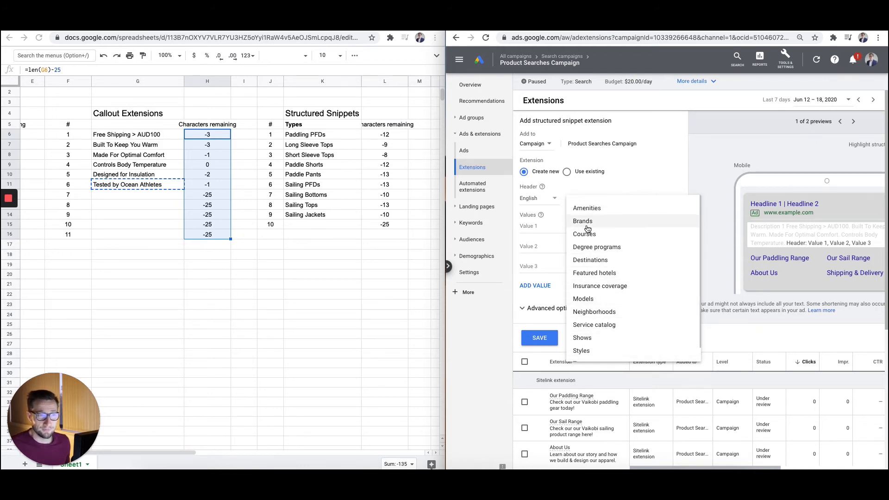
mouse_move(596, 249)
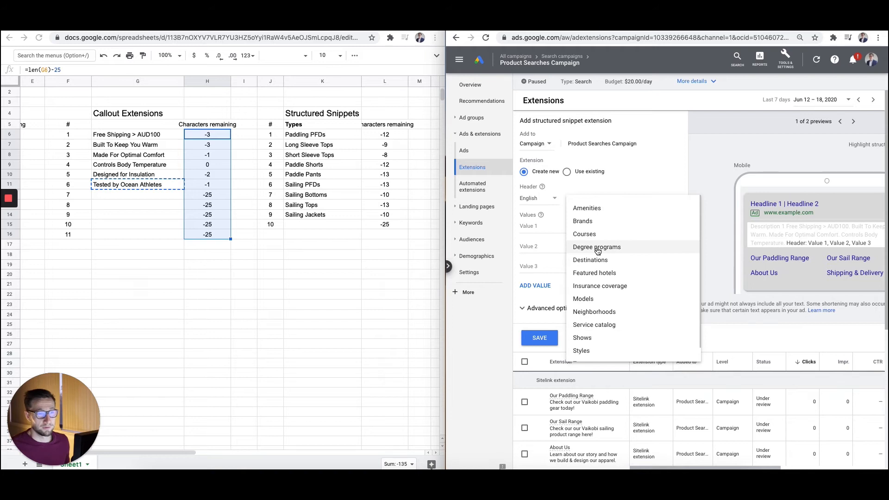
mouse_move(594, 234)
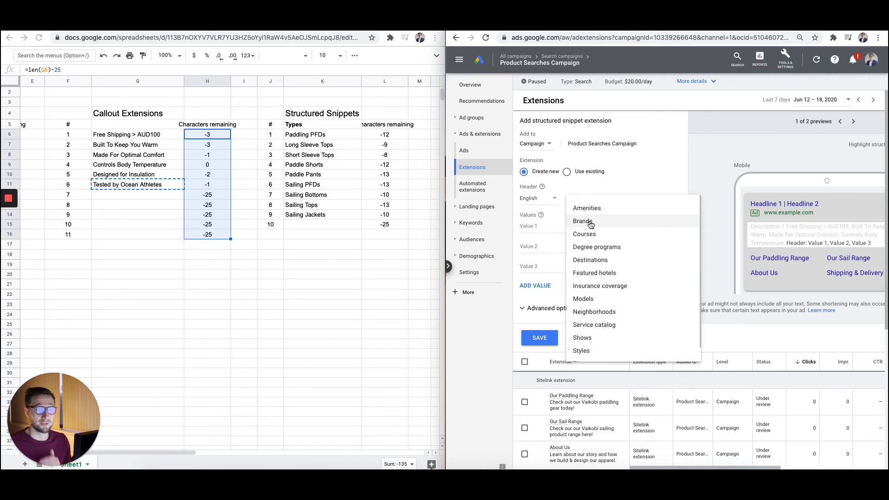
scroll("down", 3)
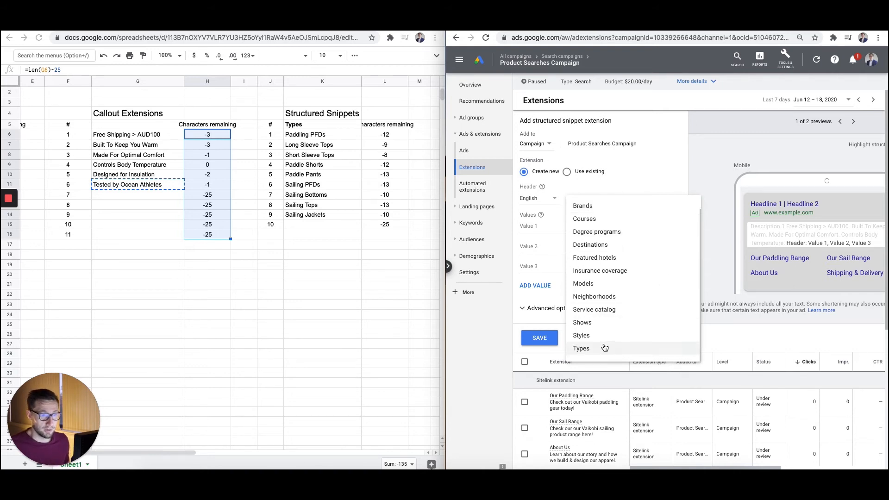
left_click(580, 349)
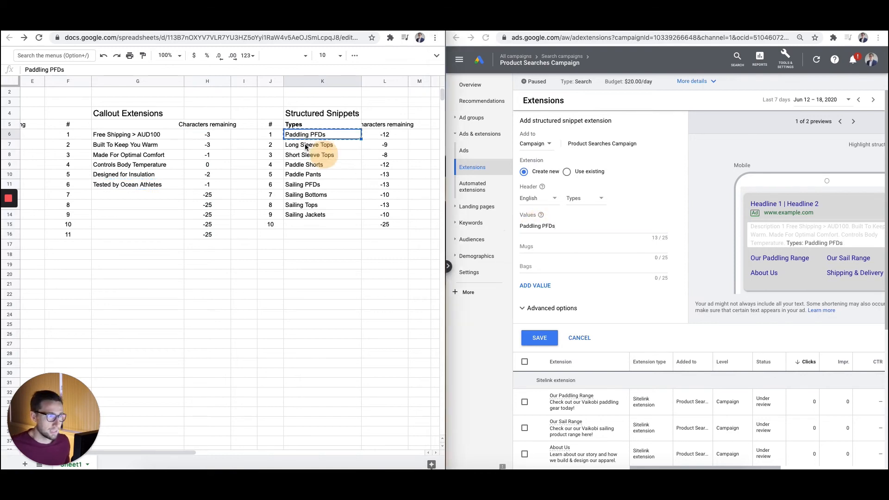
left_click(323, 144)
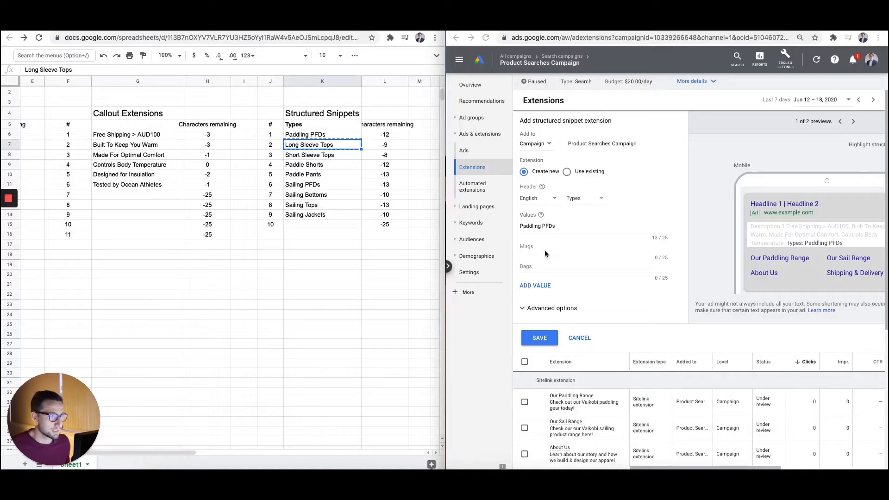
left_click(584, 198)
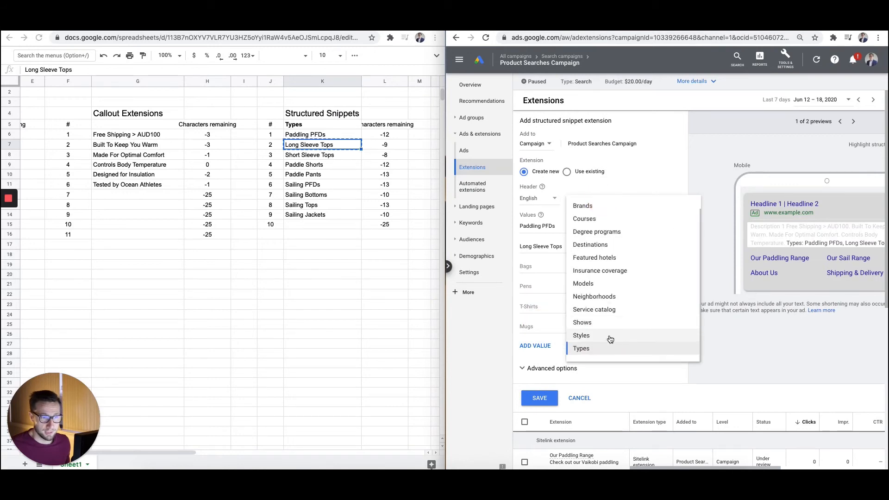
left_click(580, 348)
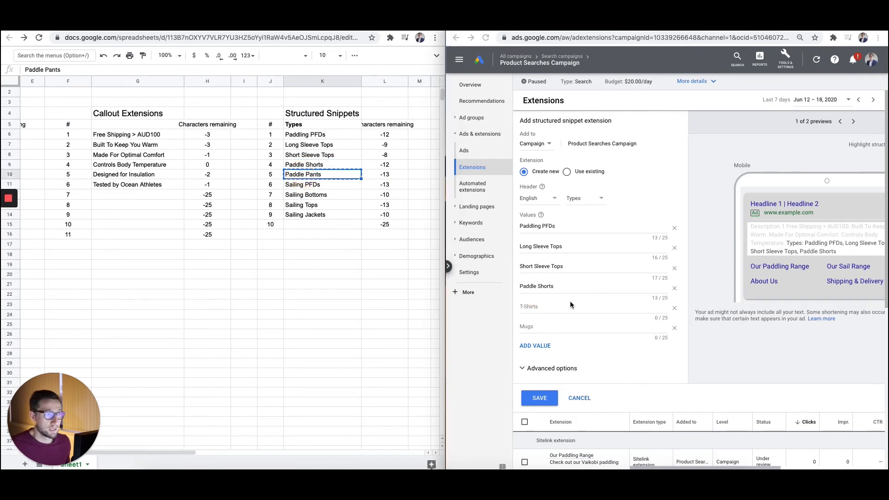
- Enter the nine snippet values, Paddling PFDs through Sailing PFDs and Sailing Jackets
left_click(567, 306)
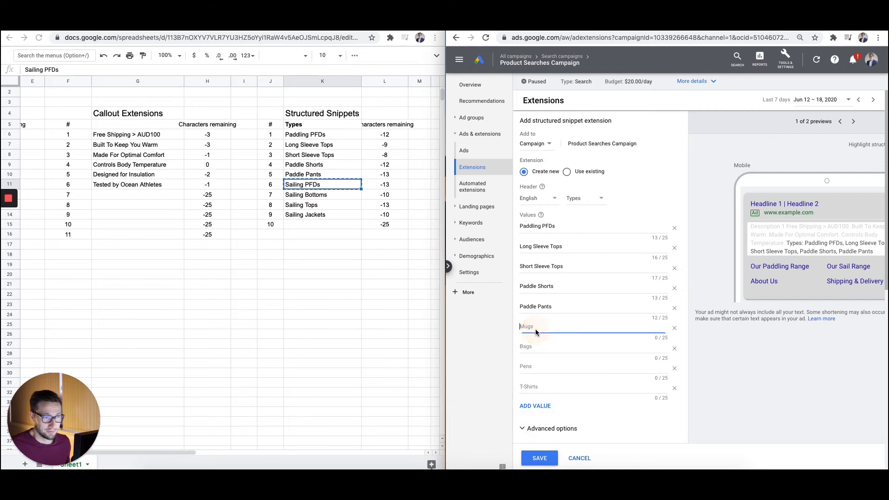
type("Sailing PFDs")
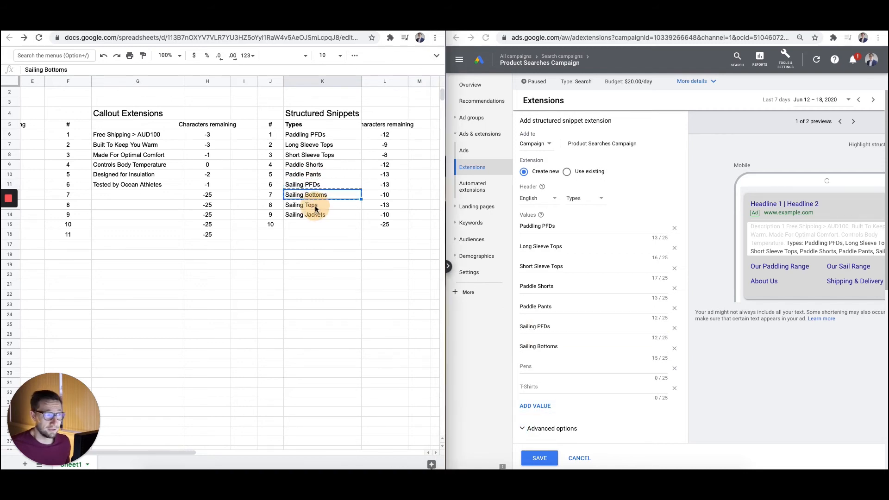
left_click(301, 204)
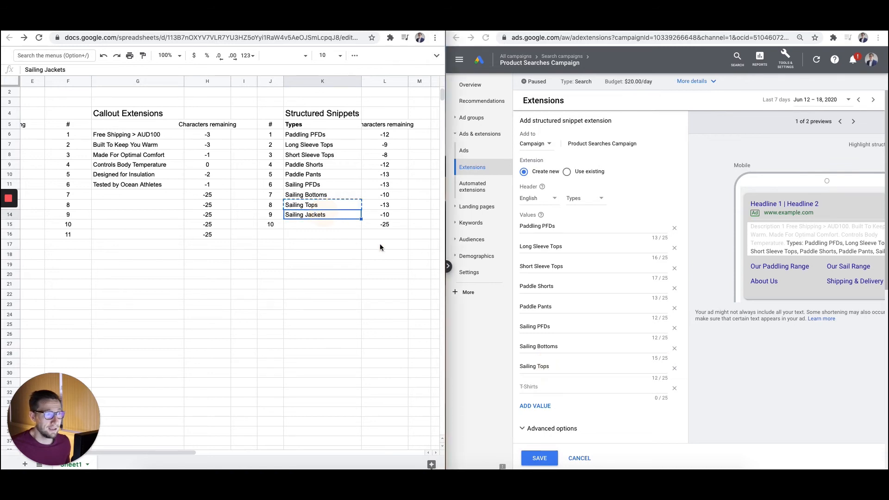
type("Sailing Jackets")
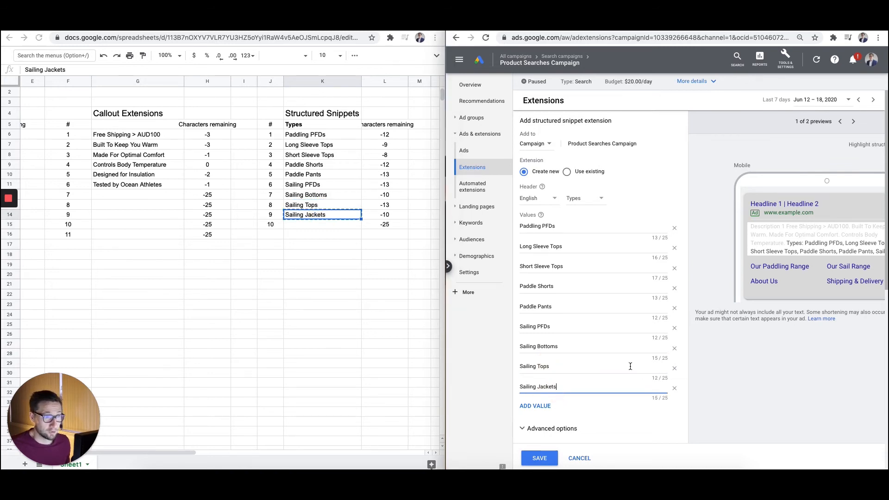
scroll("down", 3)
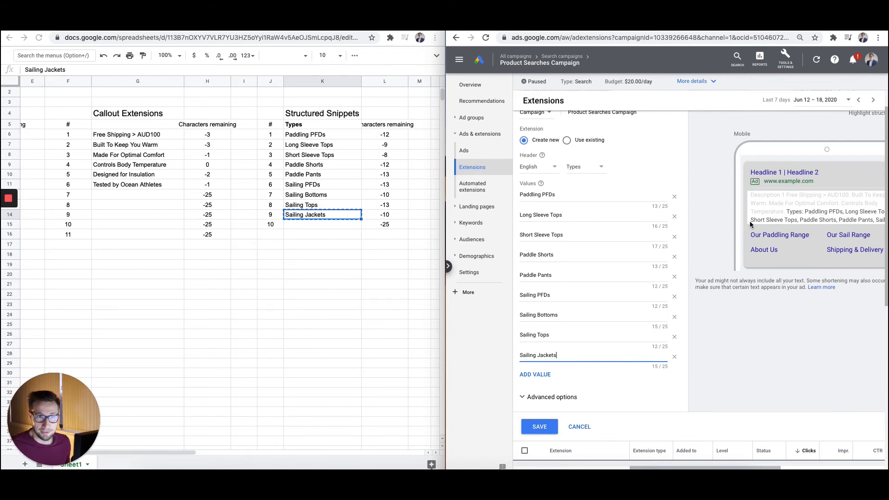
mouse_move(877, 101)
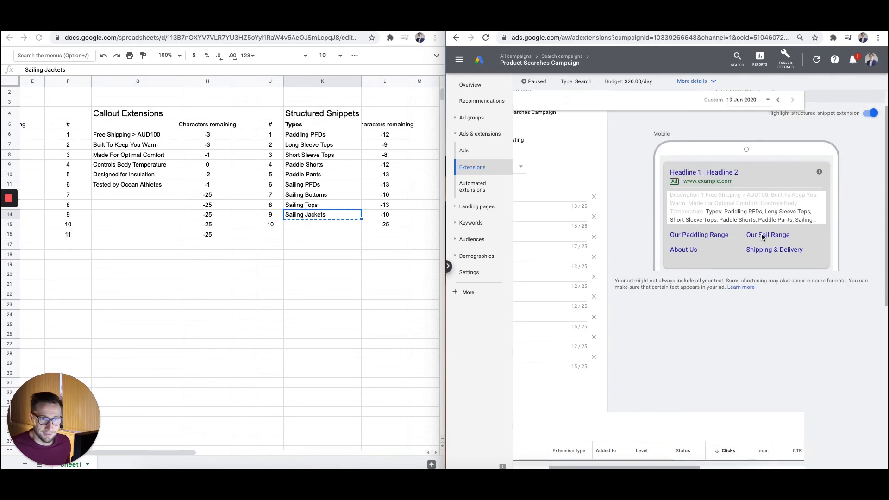
- Save the structured snippet, glance at Modify columns and return to the extensions table
left_click(772, 122)
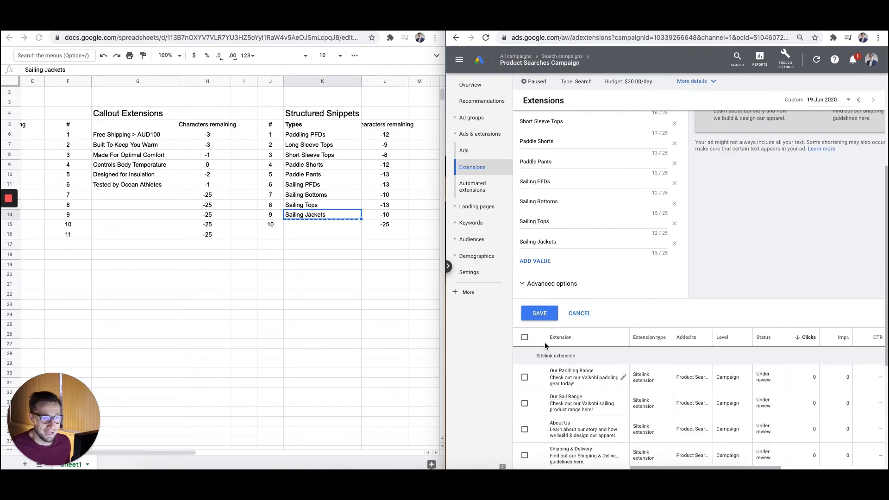
scroll("right", 3)
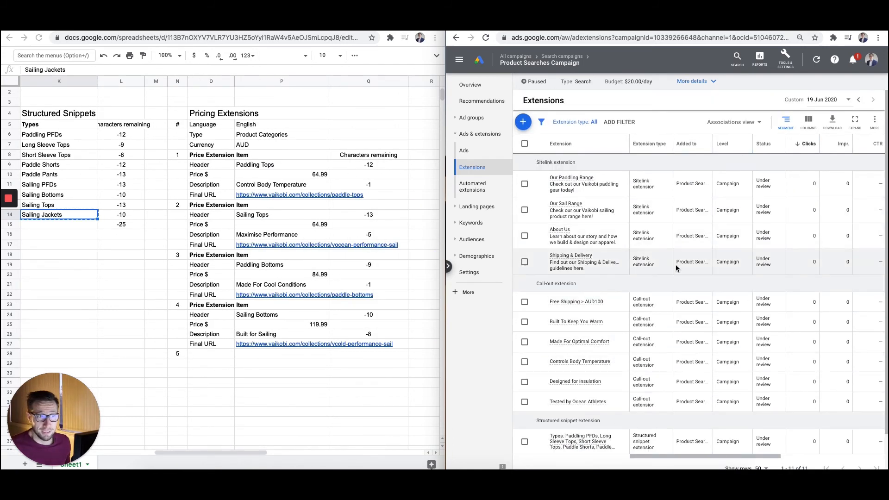
scroll("down", 3)
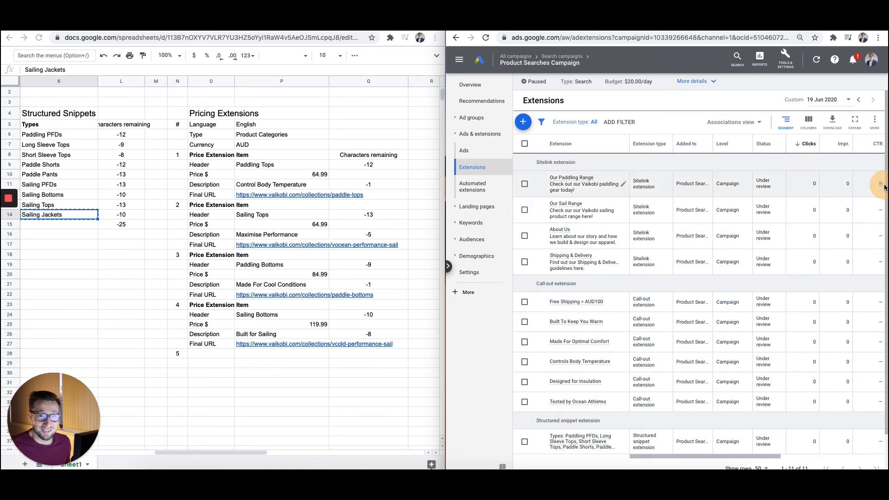
left_click(808, 119)
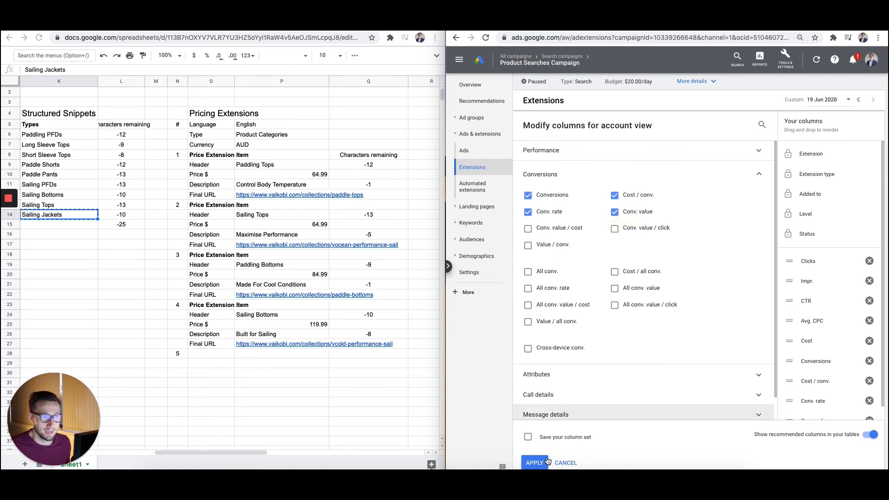
left_click(534, 462)
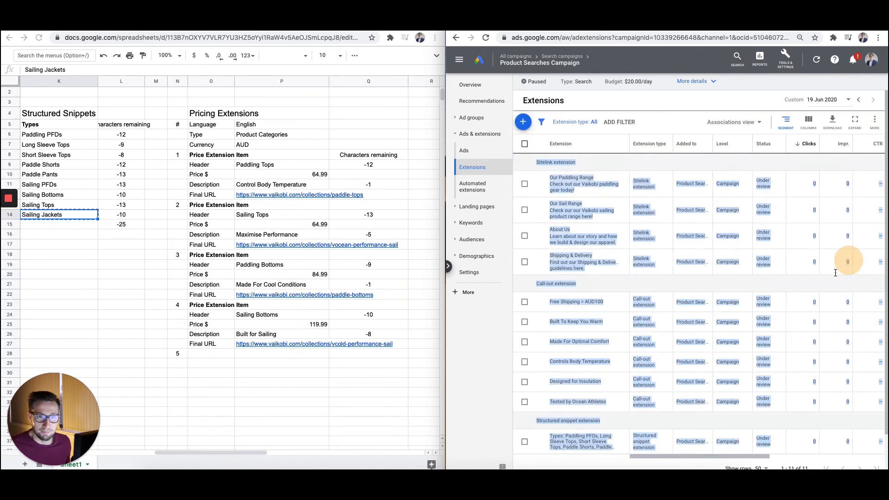
scroll("down", 3)
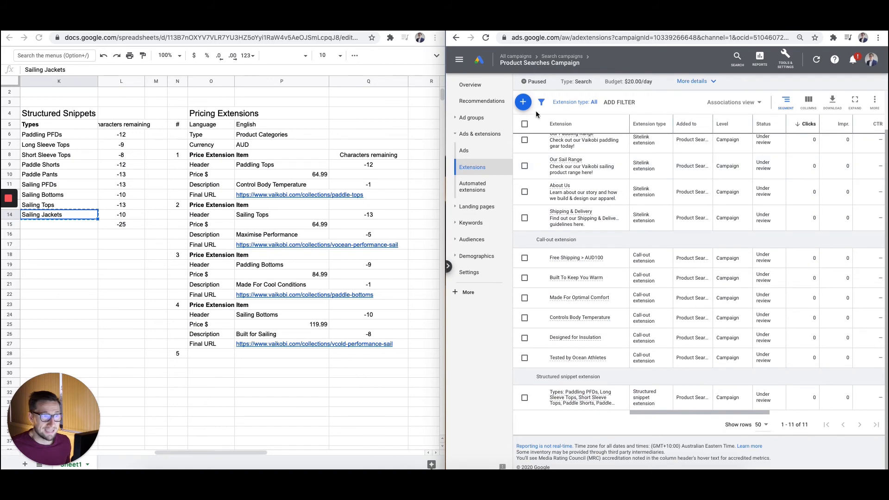
- Start a new price extension for the Product Searches Campaign
left_click(522, 102)
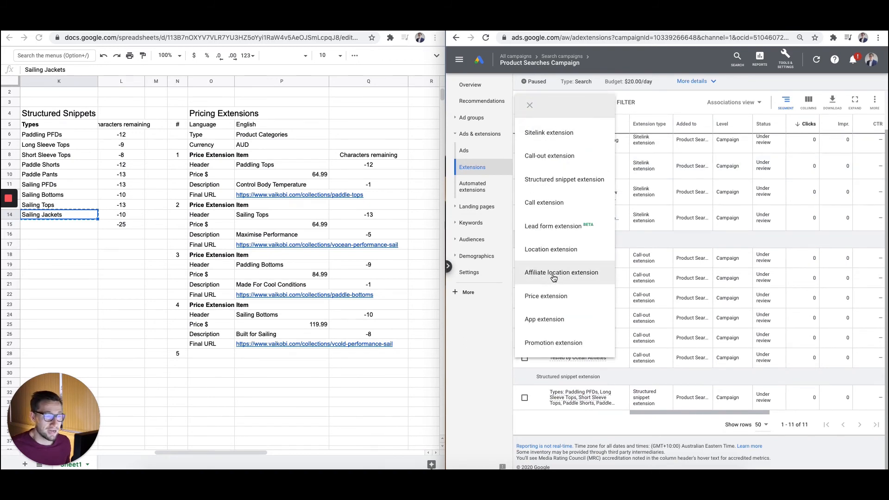
mouse_move(582, 320)
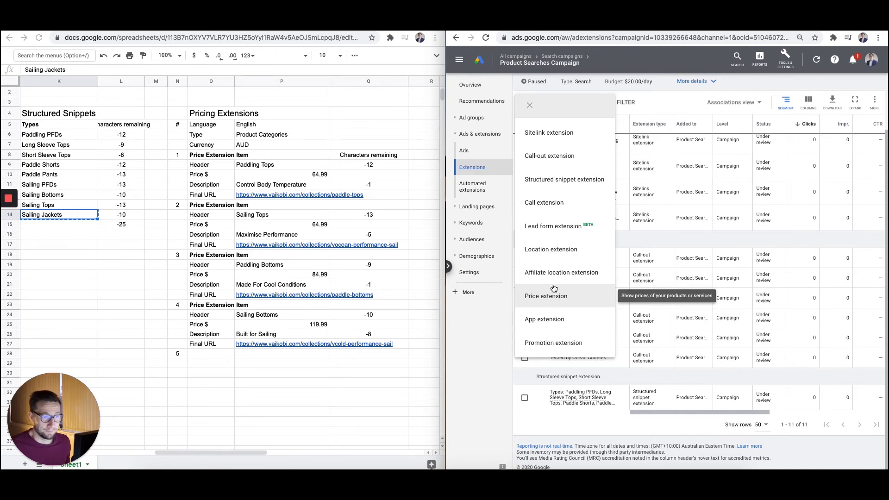
mouse_move(555, 260)
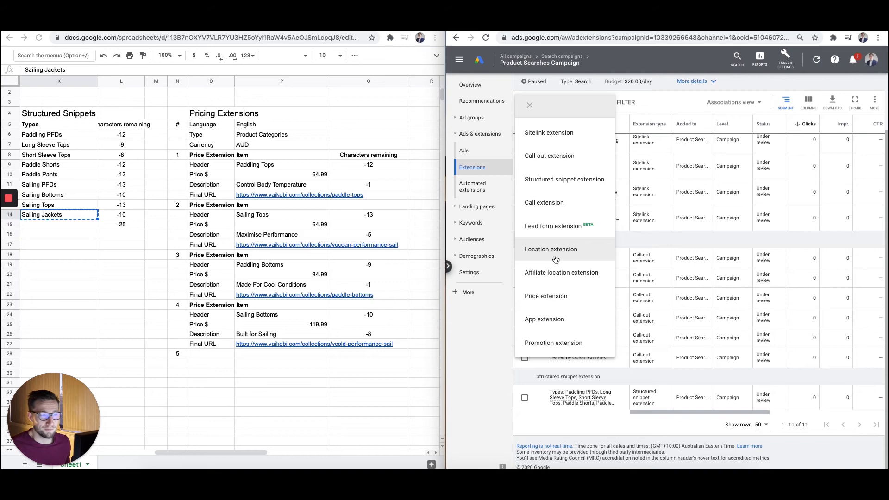
mouse_move(550, 249)
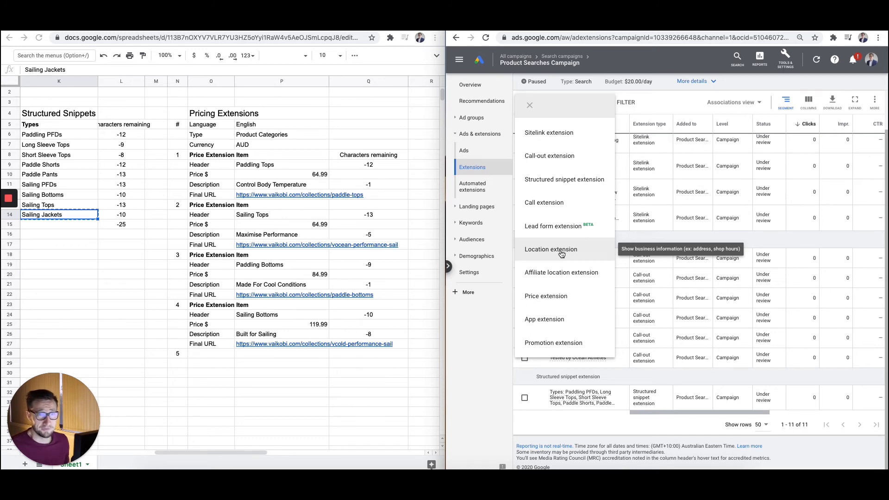
mouse_move(577, 287)
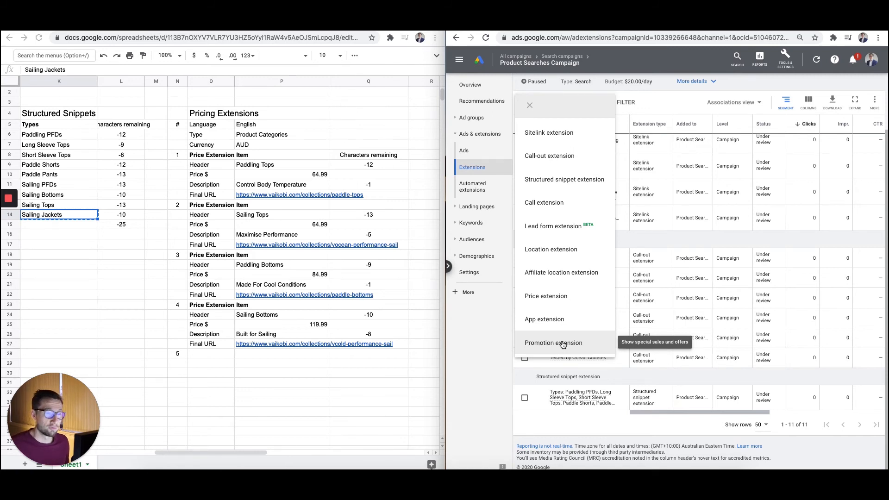
mouse_move(563, 306)
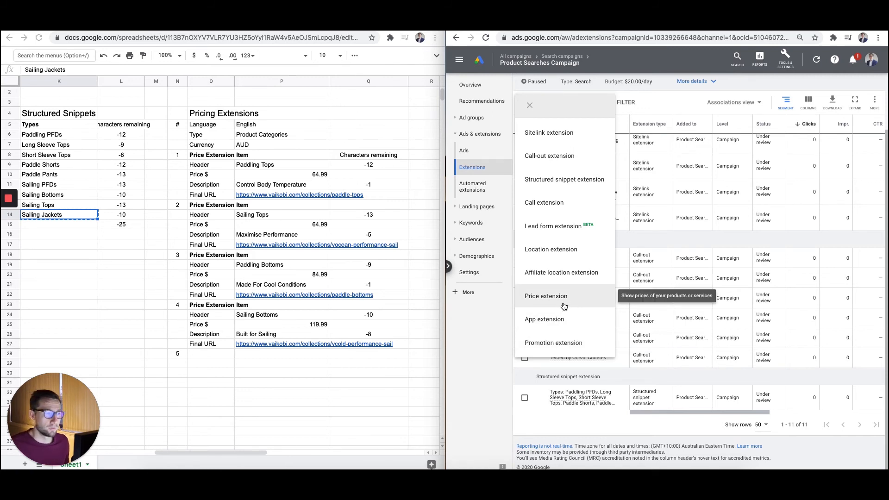
left_click(544, 296)
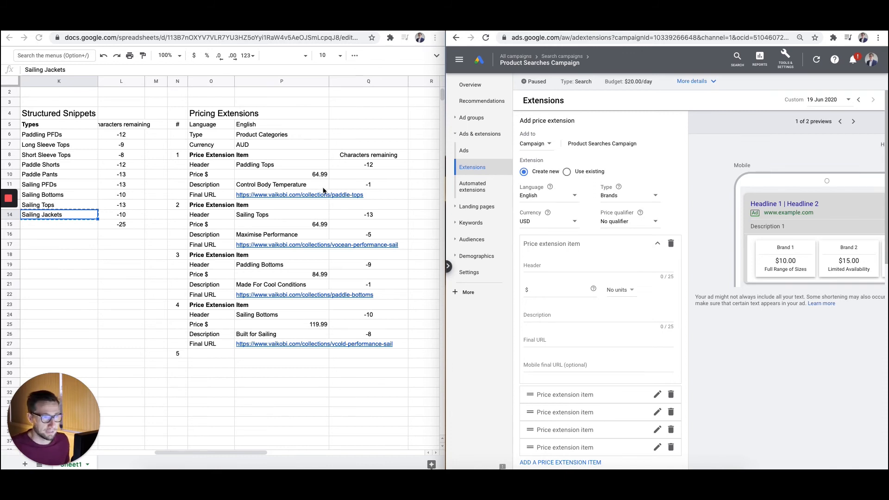
- Set the price extension to Product categories in AUD with no price qualifier
left_click(282, 134)
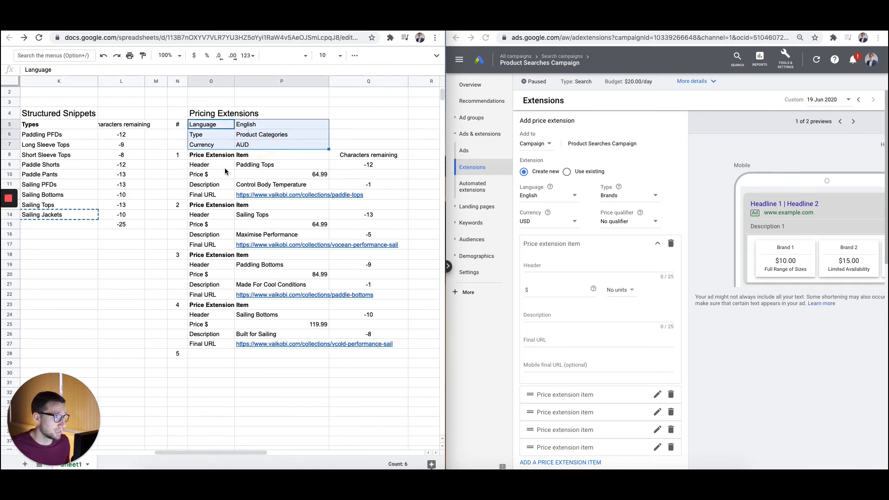
left_click(629, 195)
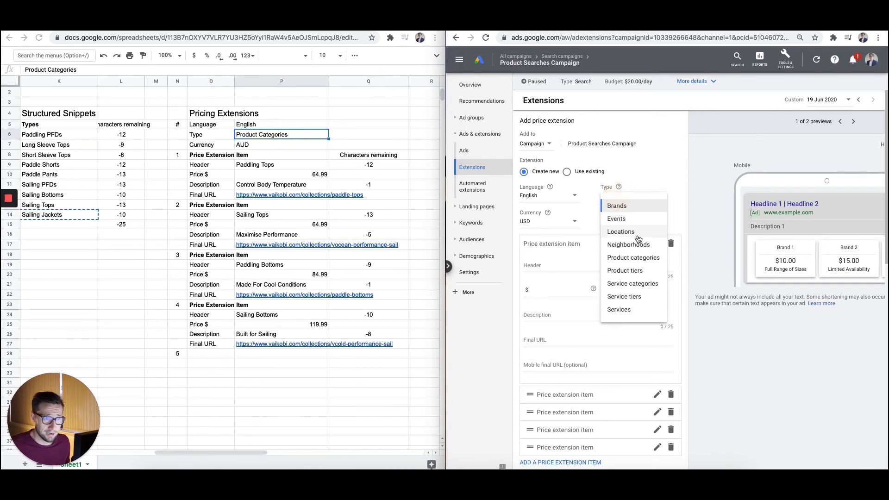
left_click(634, 258)
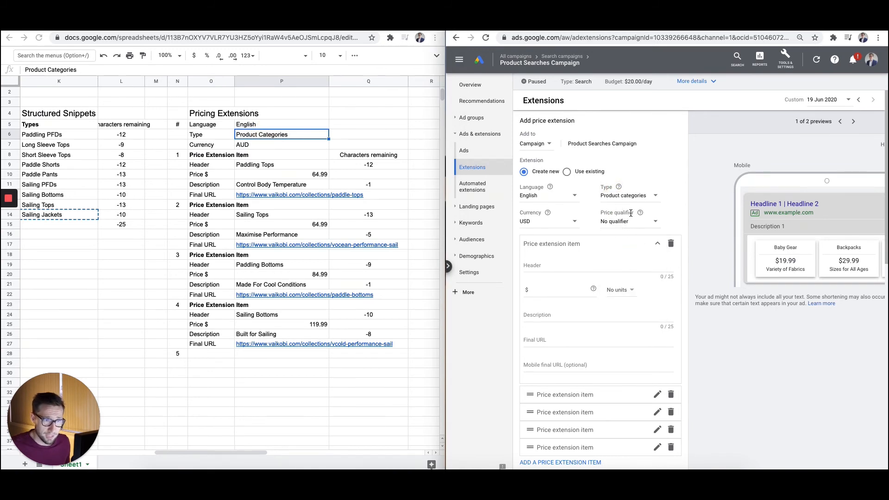
left_click(548, 221)
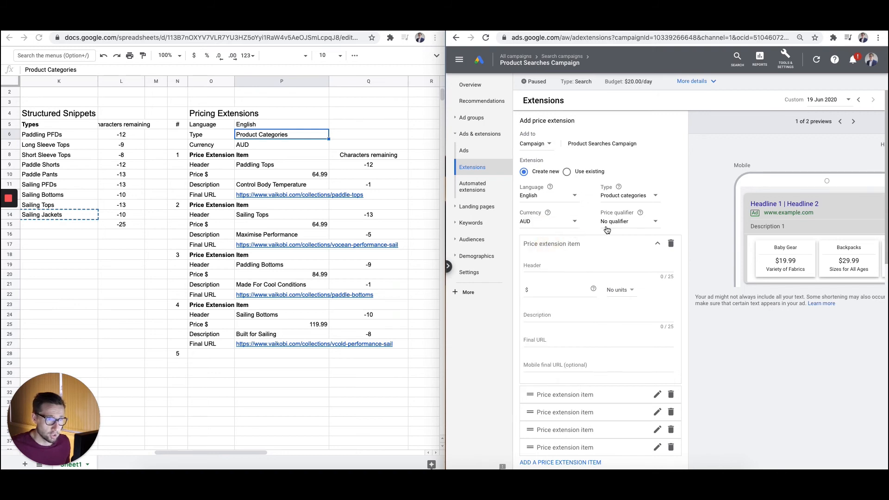
left_click(628, 220)
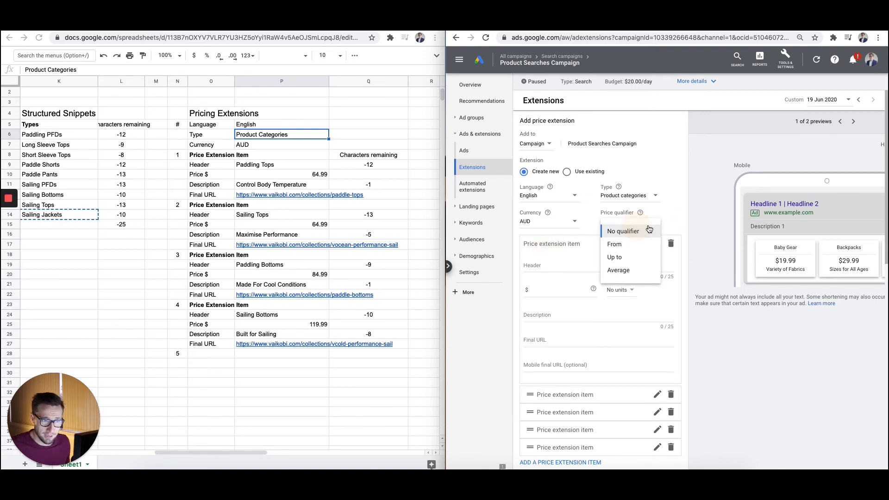
left_click(622, 231)
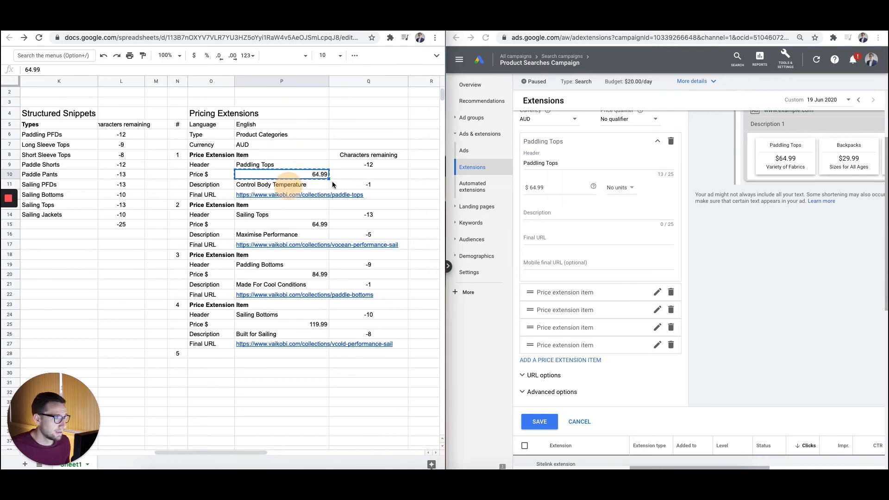
- Enter item descriptions 'Control Body Temperature', 'Maximise Performance' and 'Built for Sailing' for the price items
left_click(277, 184)
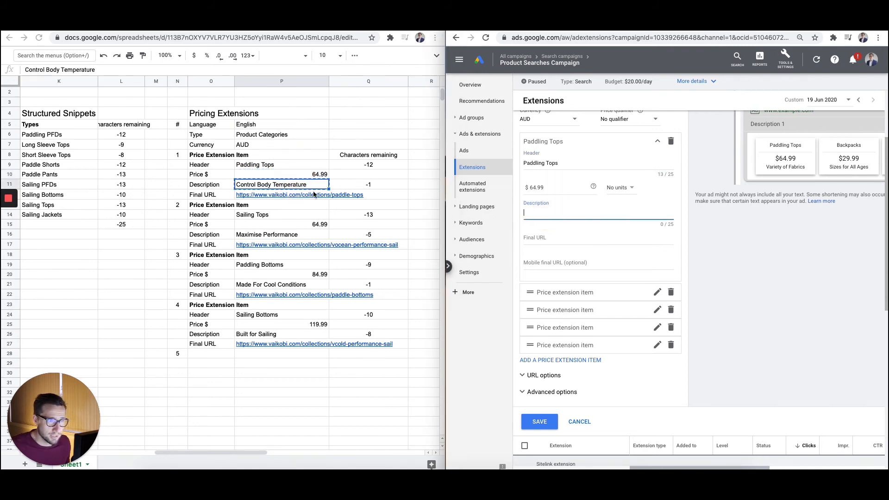
type("Control Body Temperature")
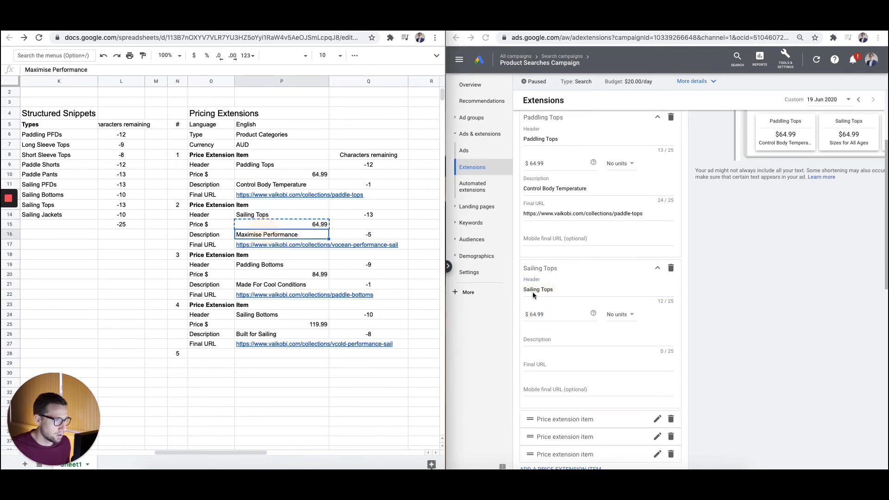
type("Maximise Performance")
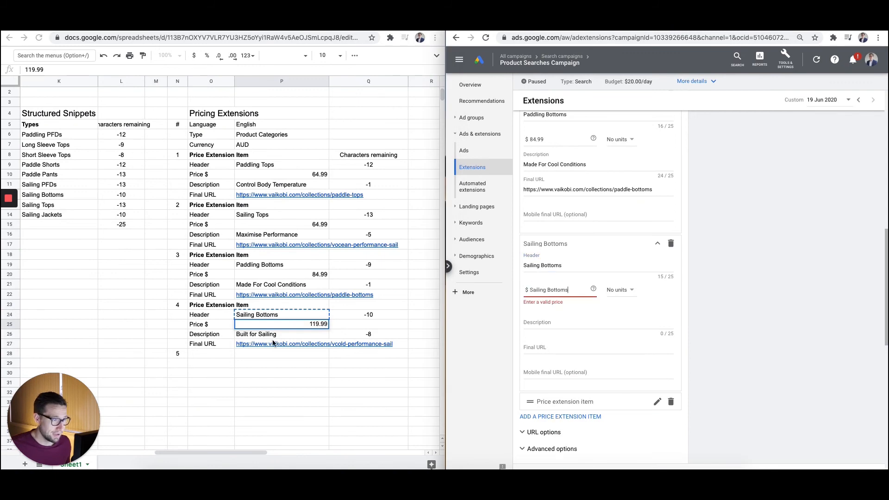
left_click(282, 334)
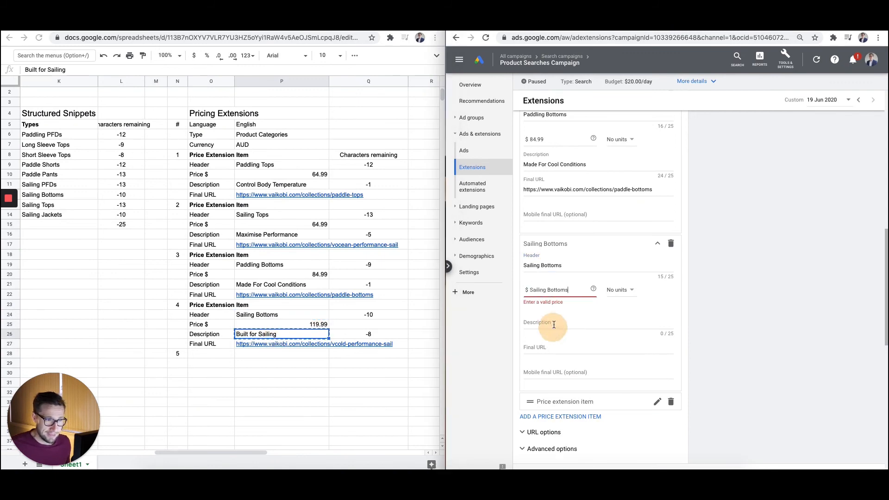
type("Built for Sailing")
type("119.99")
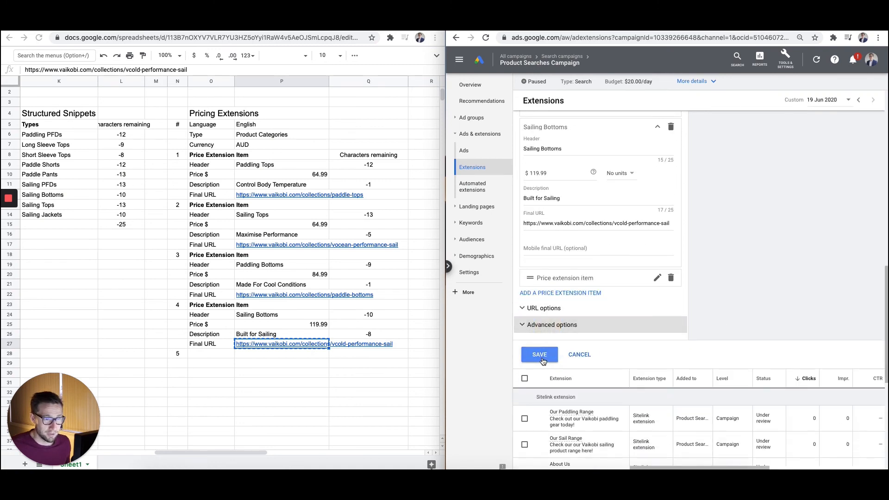
- Save the price extension and scroll the Extensions table to its new under-review row
left_click(539, 355)
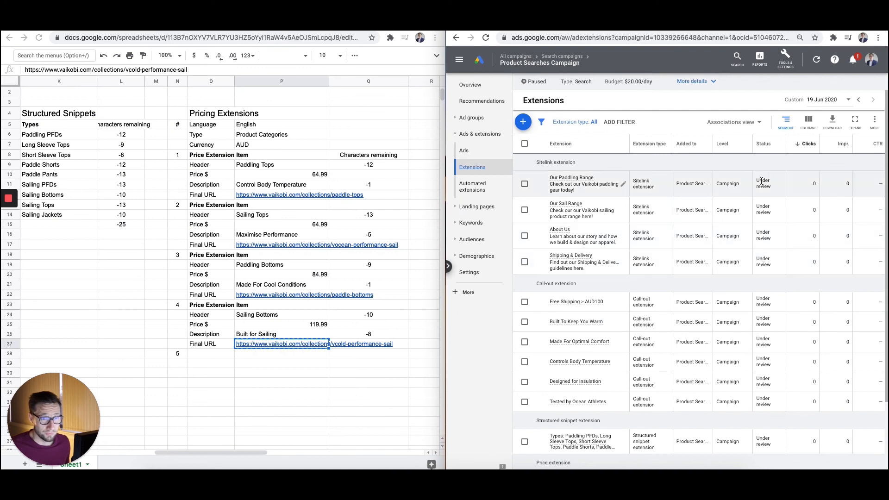
scroll("down", 3)
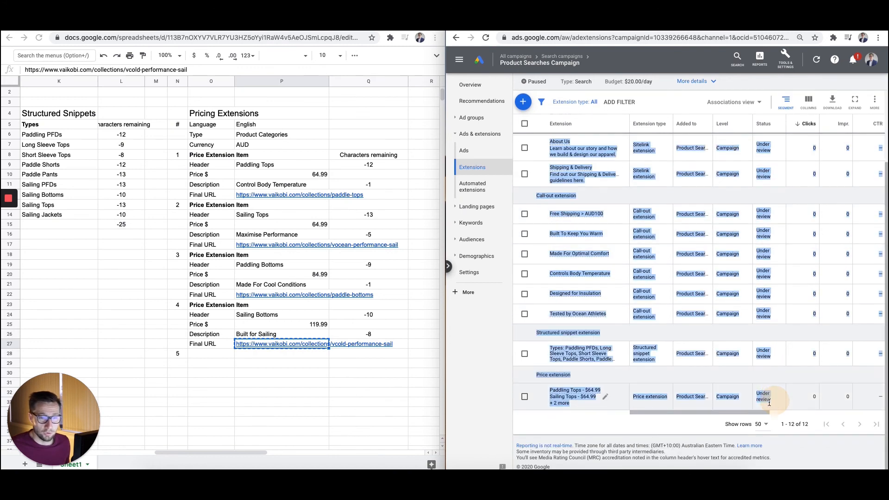
scroll("right", 3)
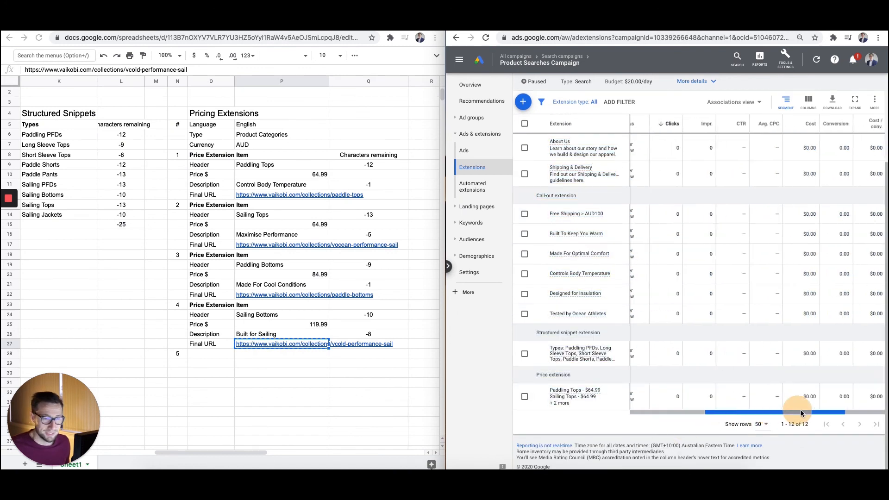